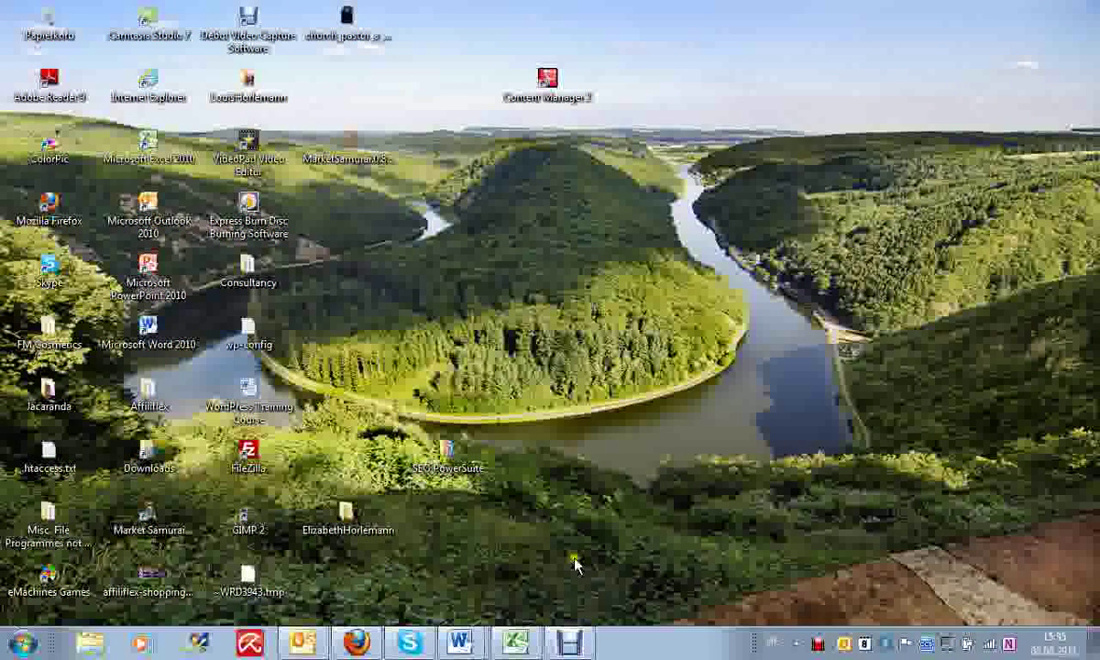
Step: Bring the Firefox window with the WordPress admin and All in One SEO options forward
click(355, 642)
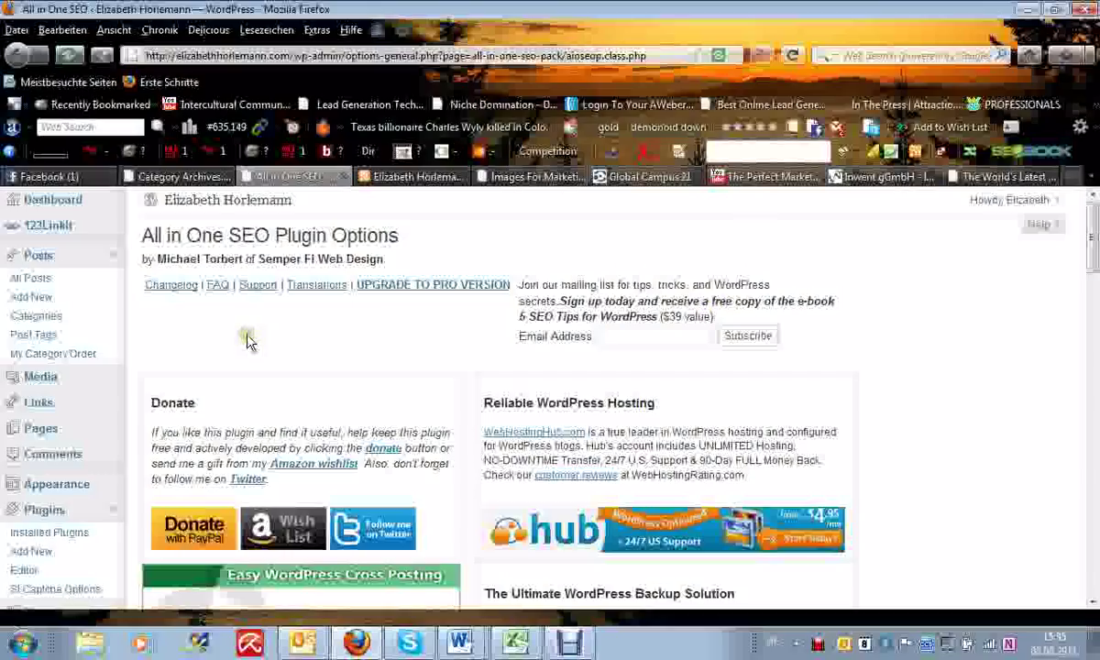
mouse_move(156, 345)
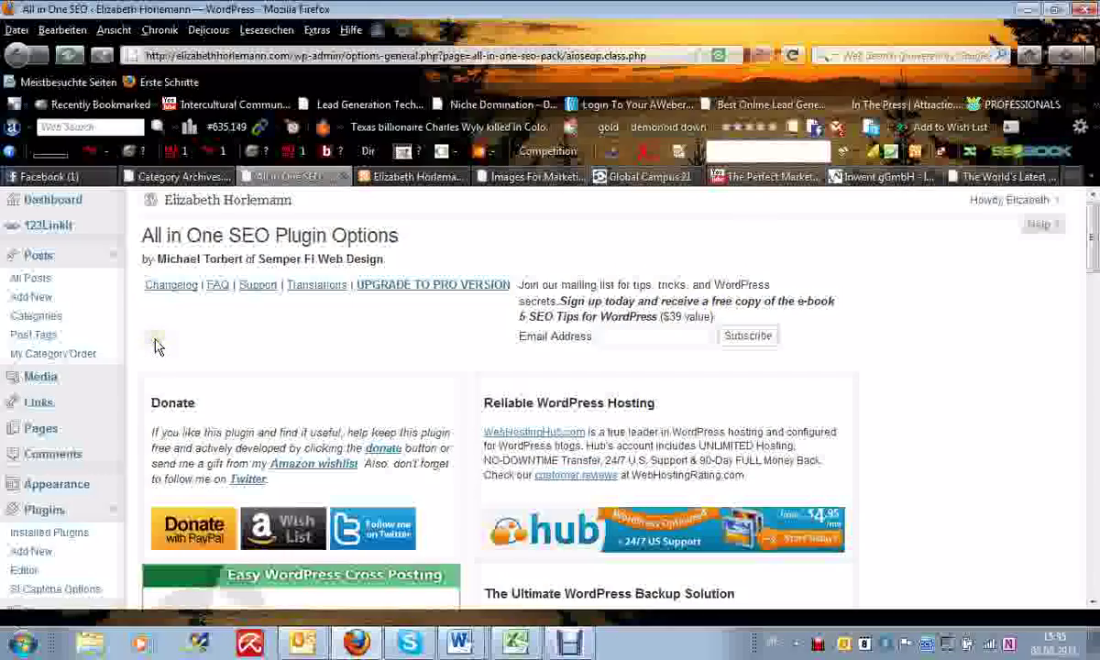
mouse_move(125, 264)
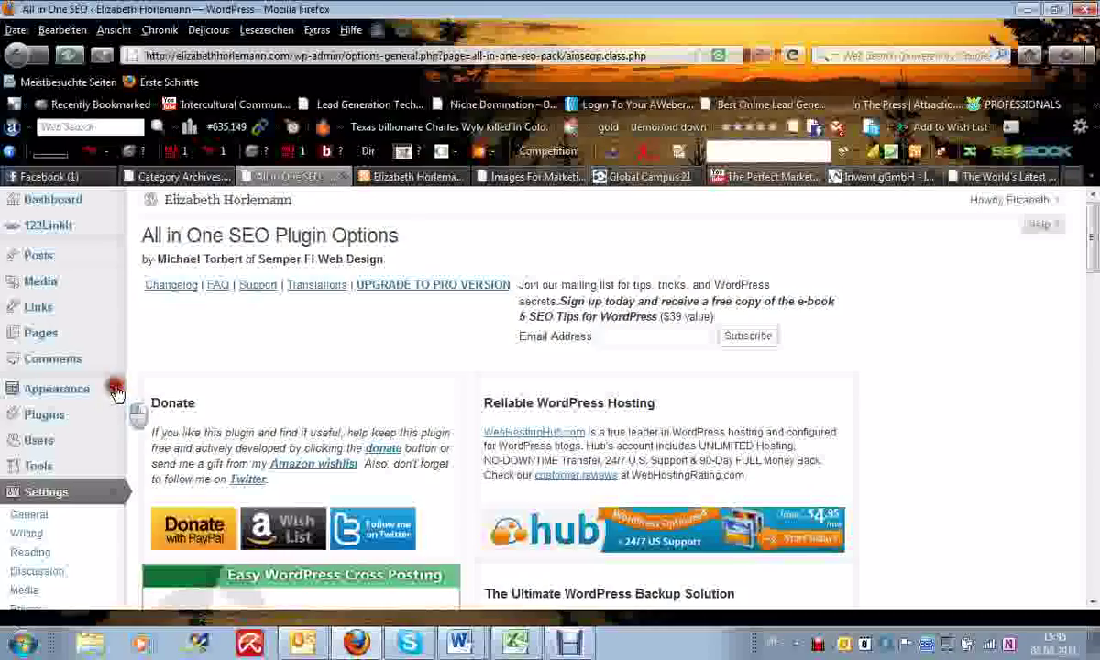
Step: Show the installed plugins list with All in One SEO Pack listed as active
click(56, 388)
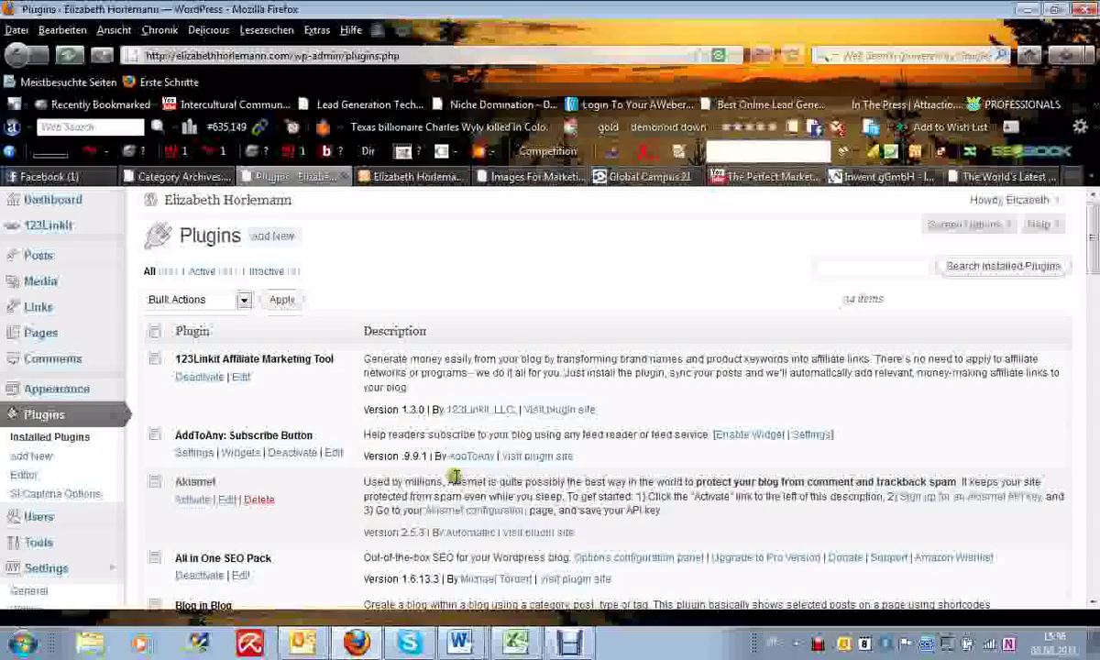
scroll(down, 3)
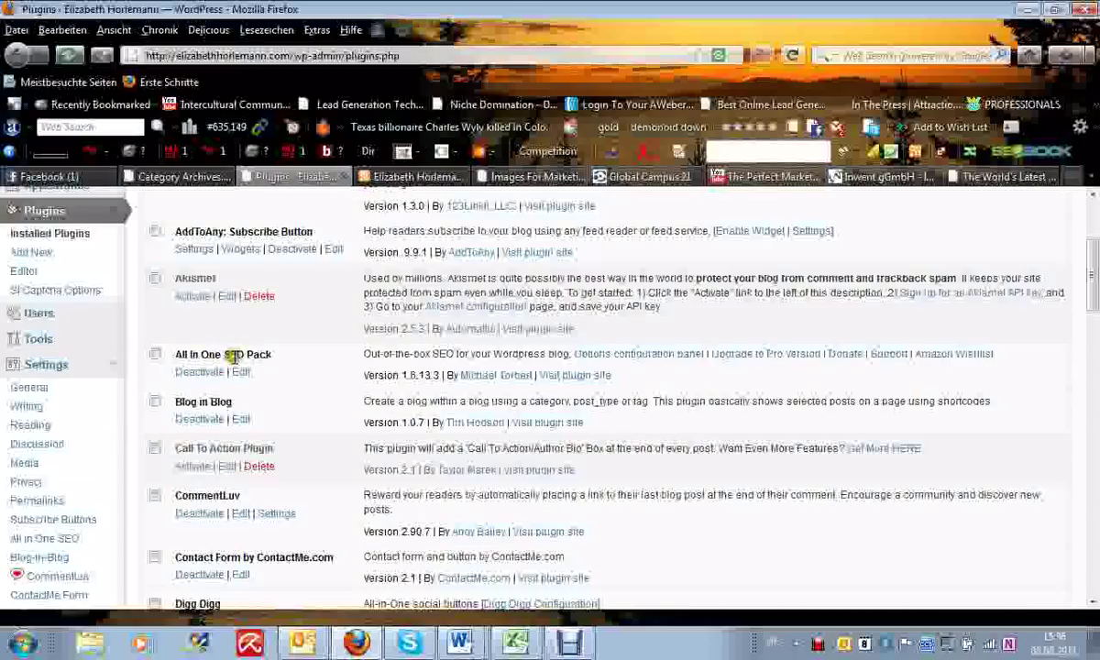
mouse_move(402, 375)
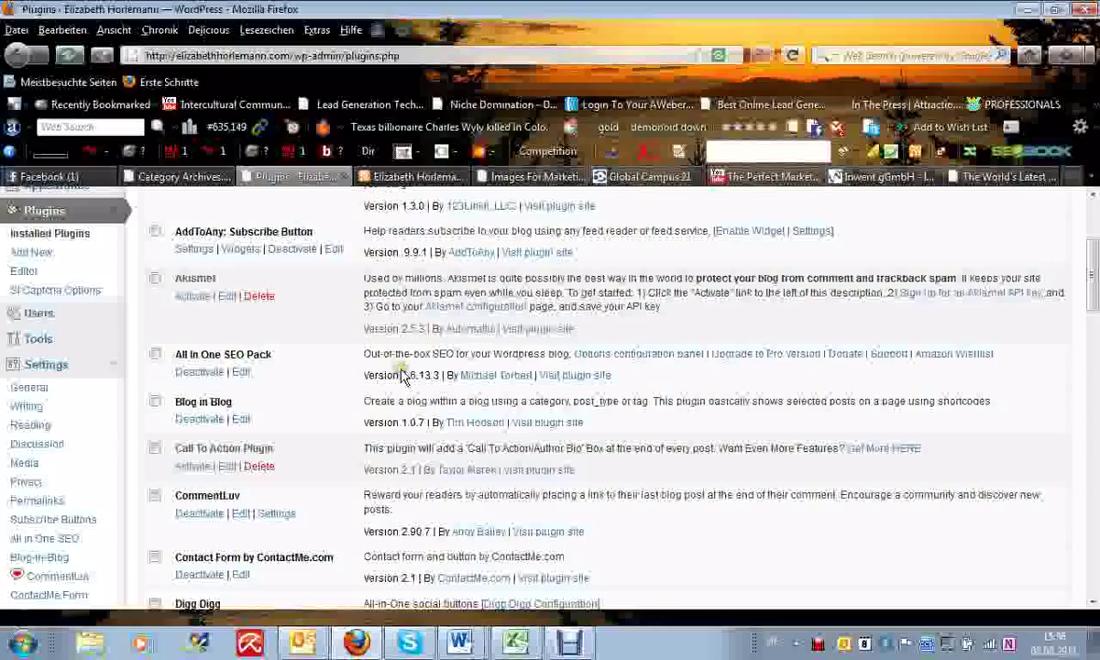
mouse_move(422, 392)
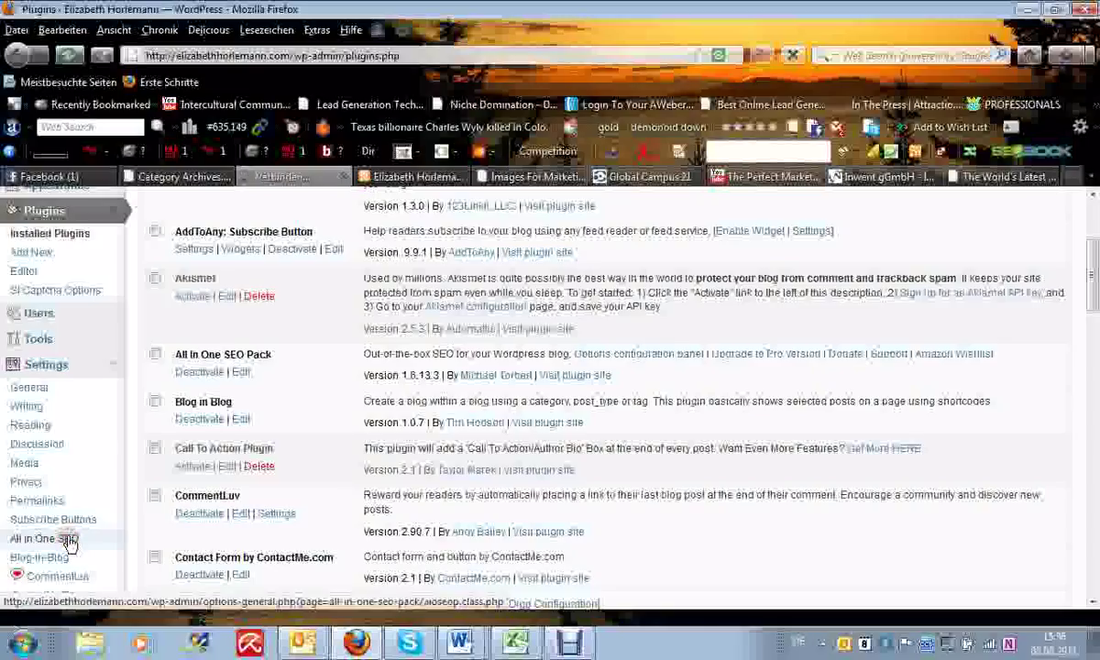
Step: Return to All in One SEO settings showing plugin status, home title, description and keywords
click(33, 539)
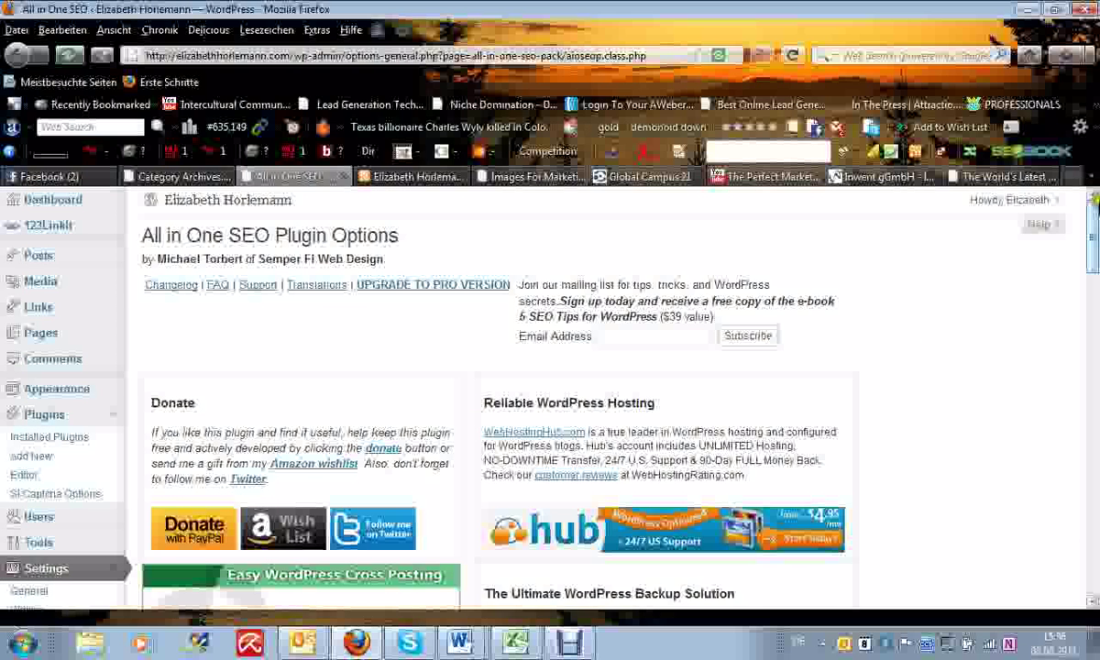
scroll(down, 3)
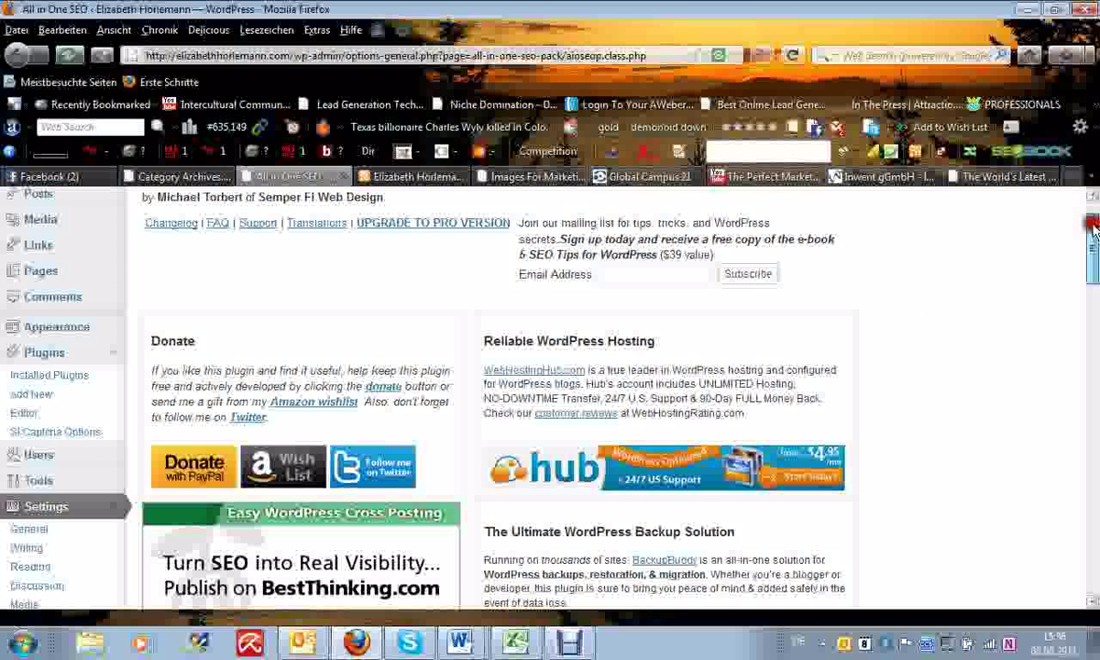
scroll(down, 3)
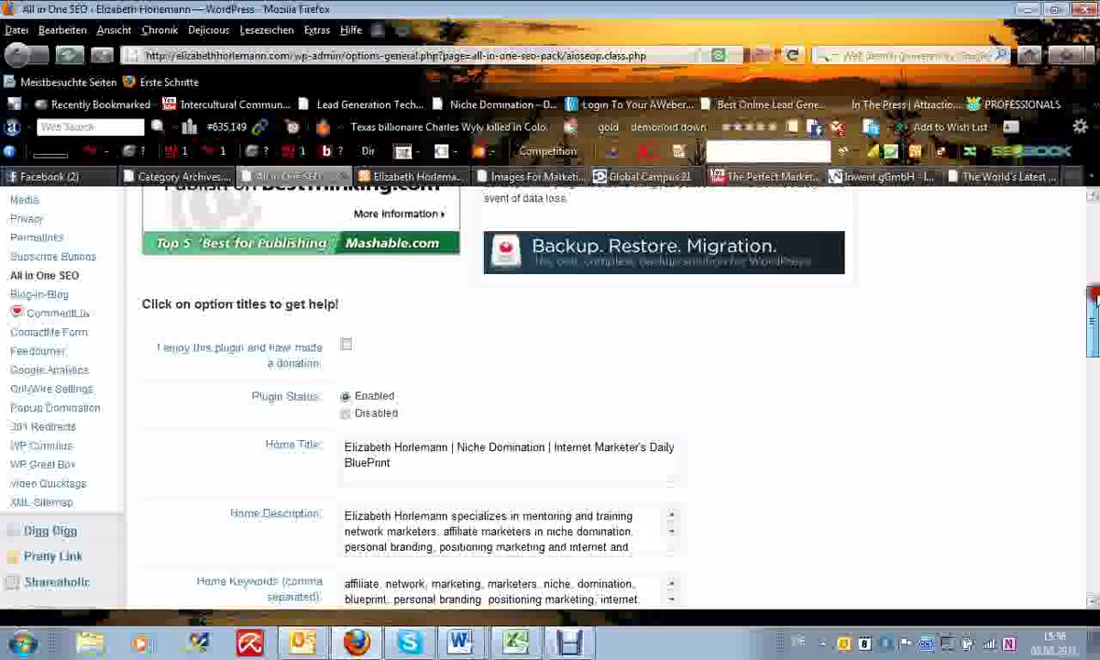
scroll(down, 3)
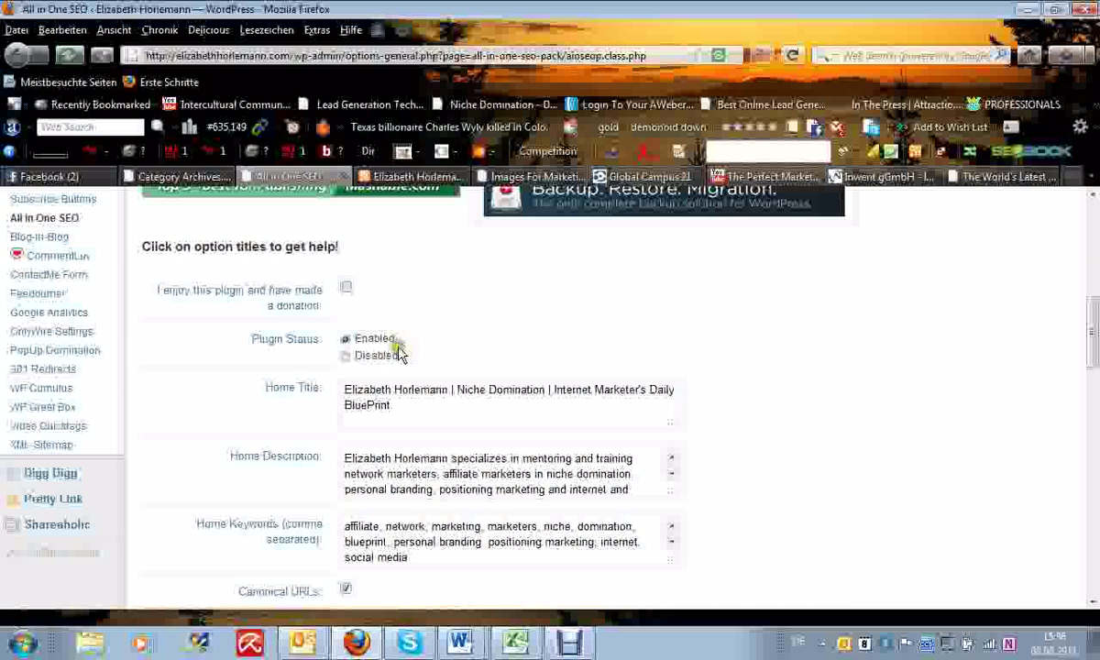
mouse_move(394, 411)
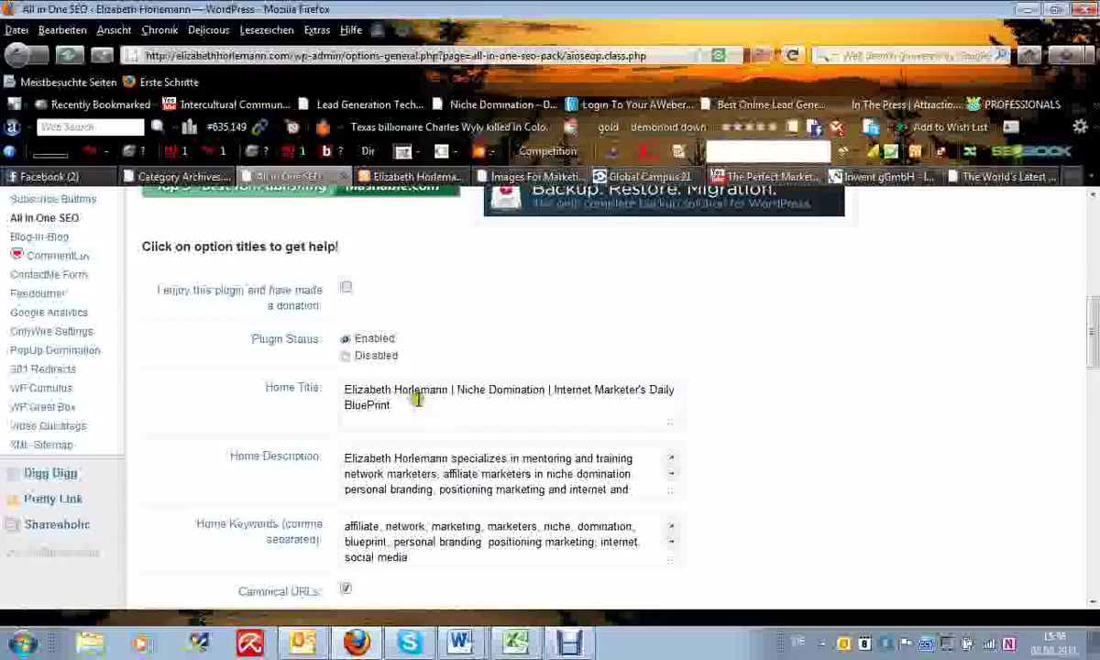
mouse_move(469, 392)
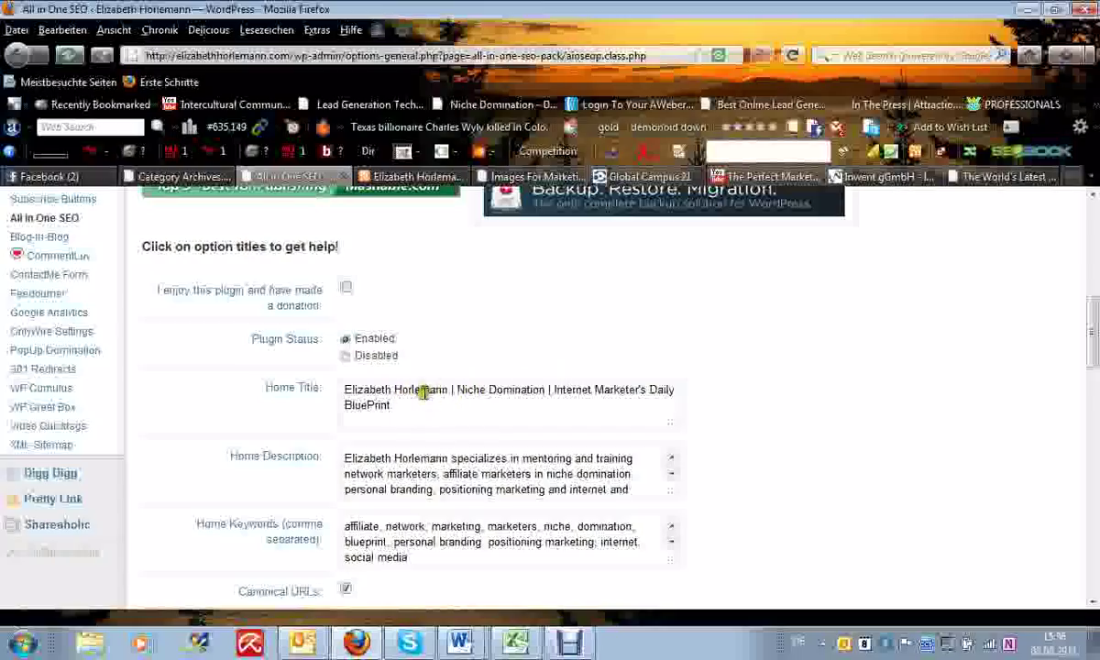
mouse_move(554, 389)
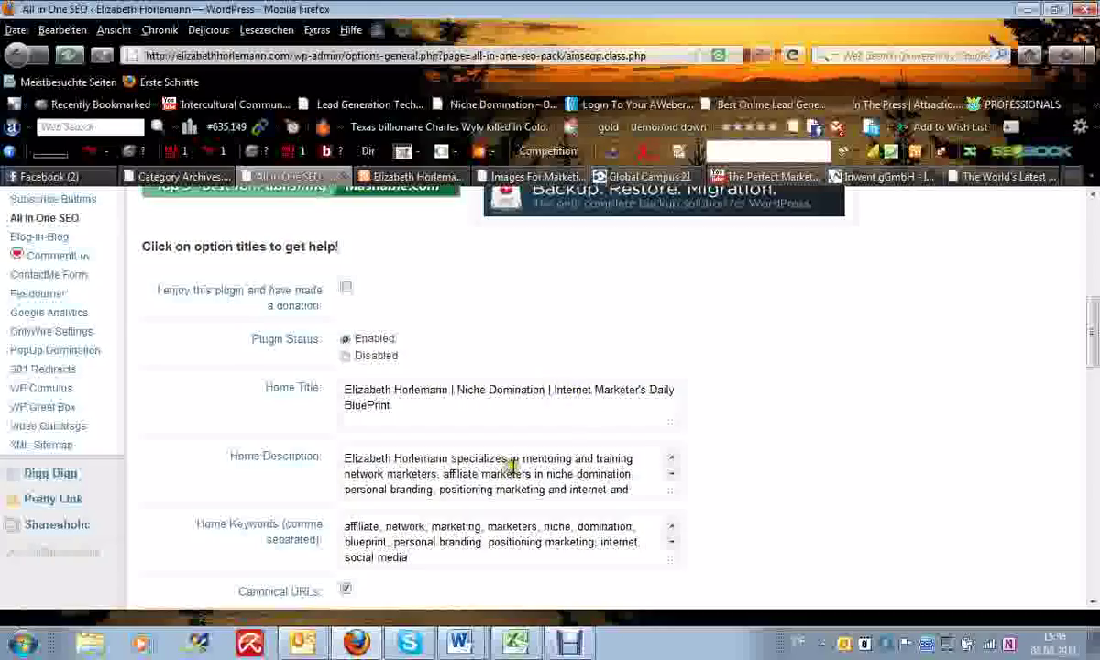
mouse_move(363, 470)
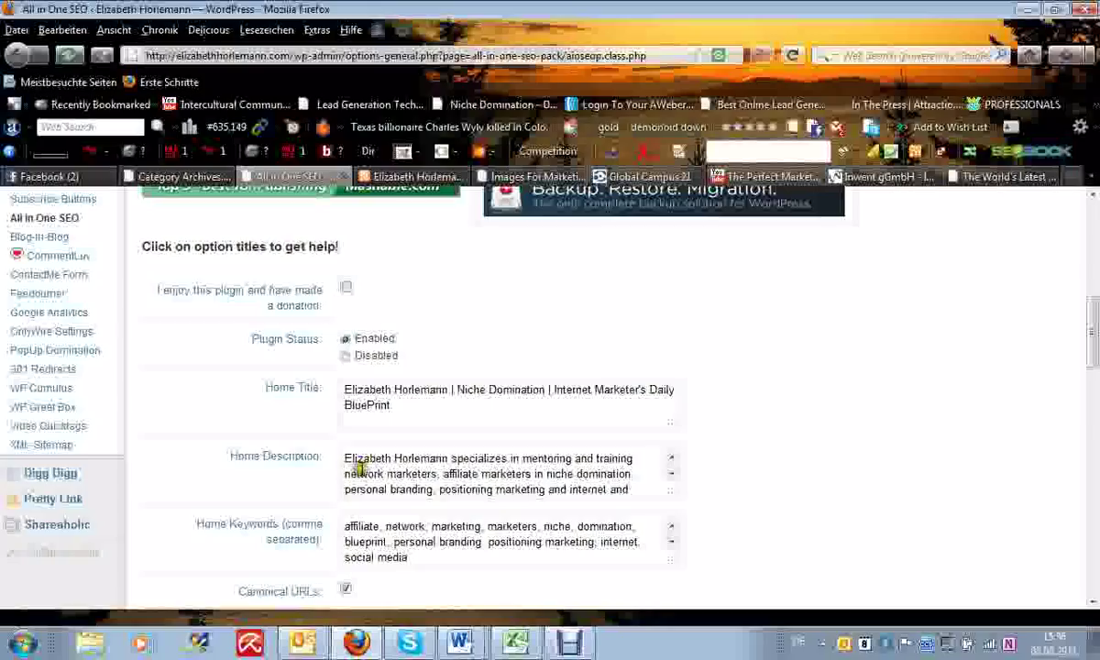
mouse_move(488, 462)
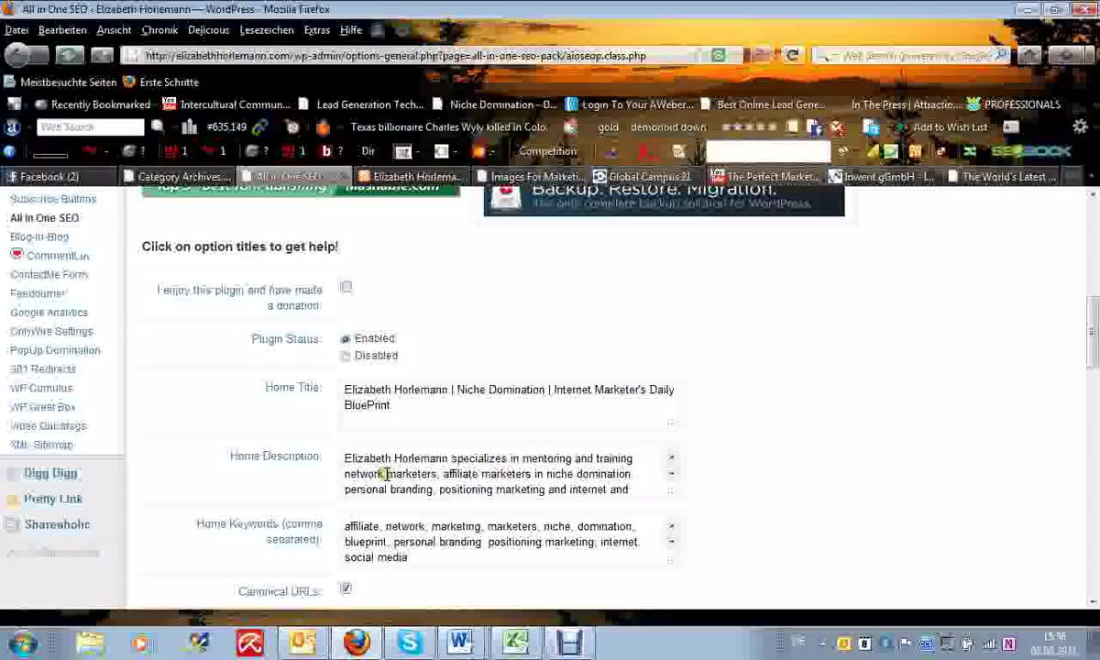
mouse_move(418, 462)
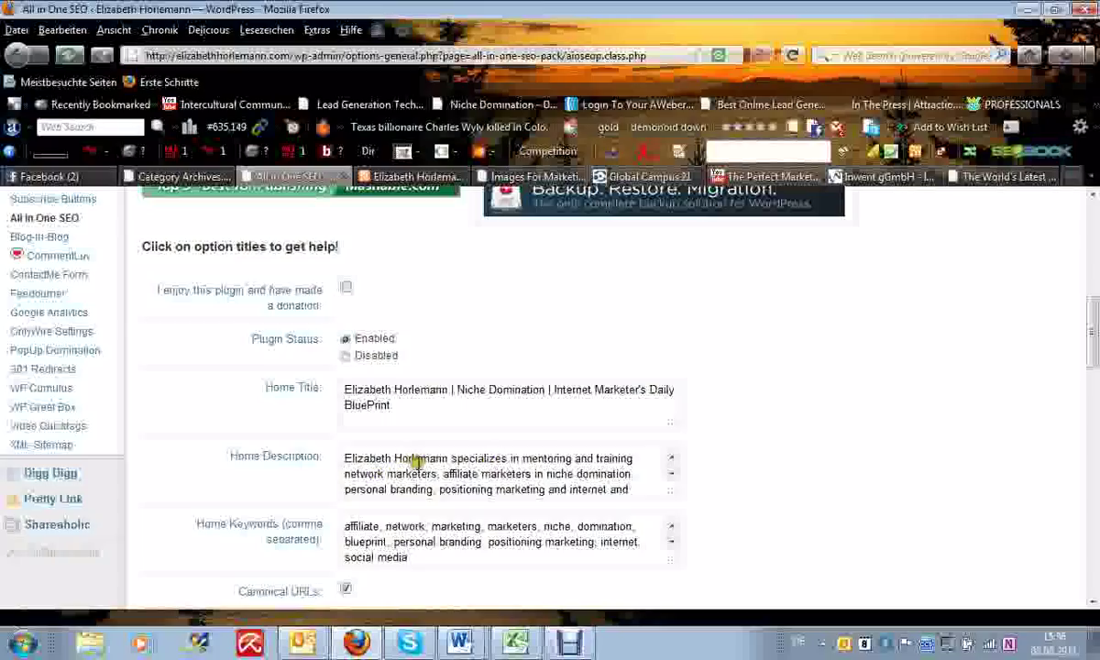
mouse_move(613, 458)
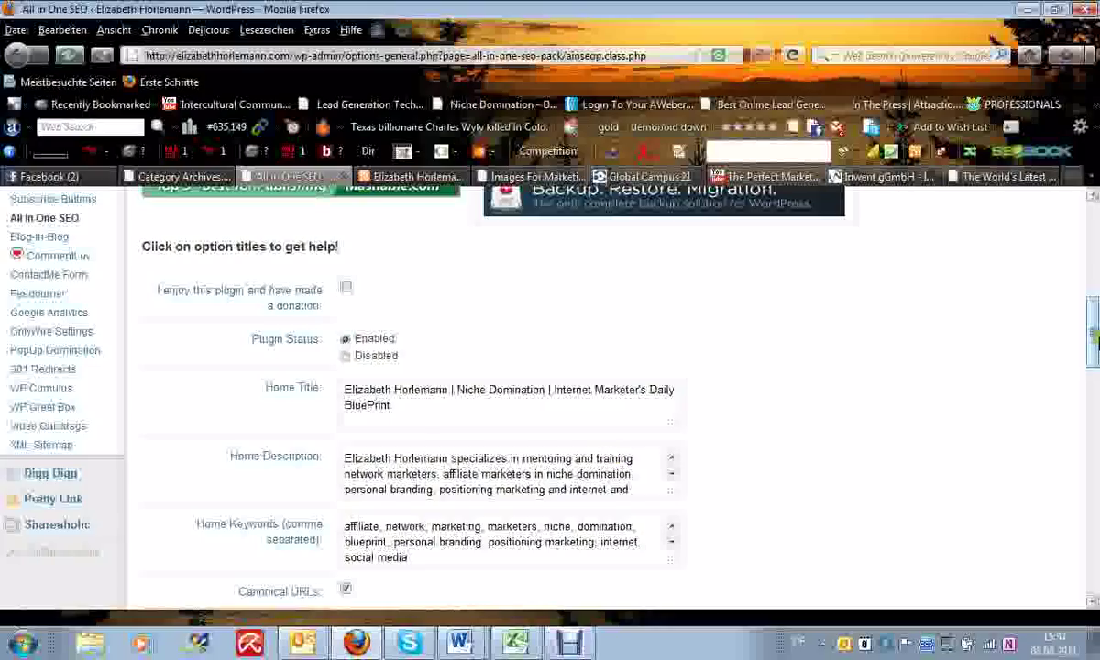
scroll(down, 3)
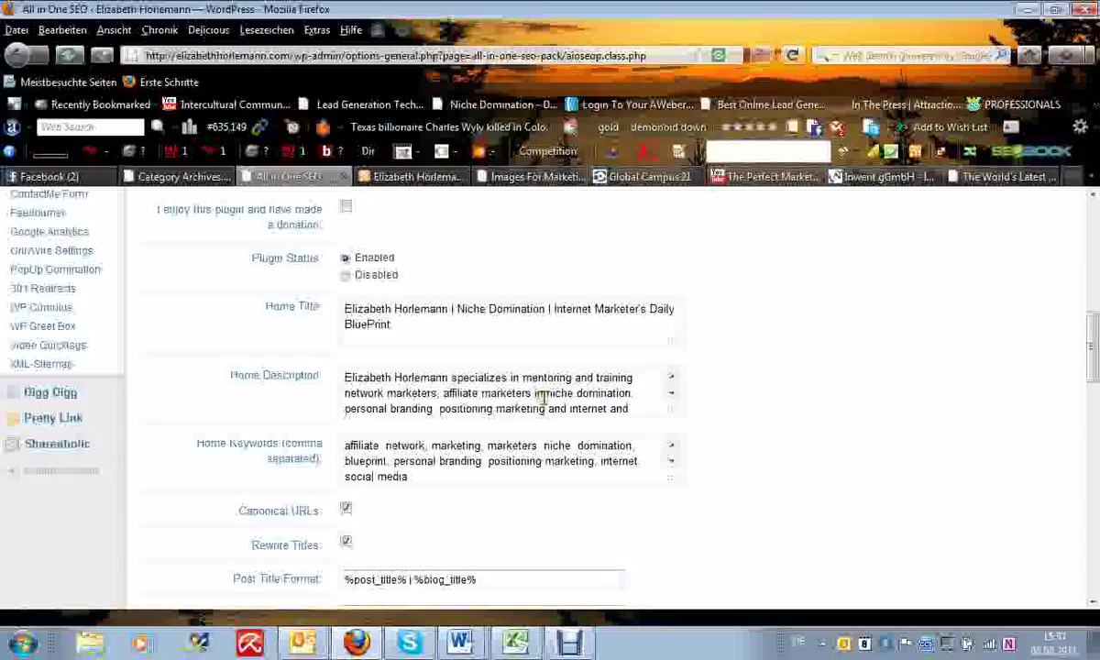
mouse_move(303, 458)
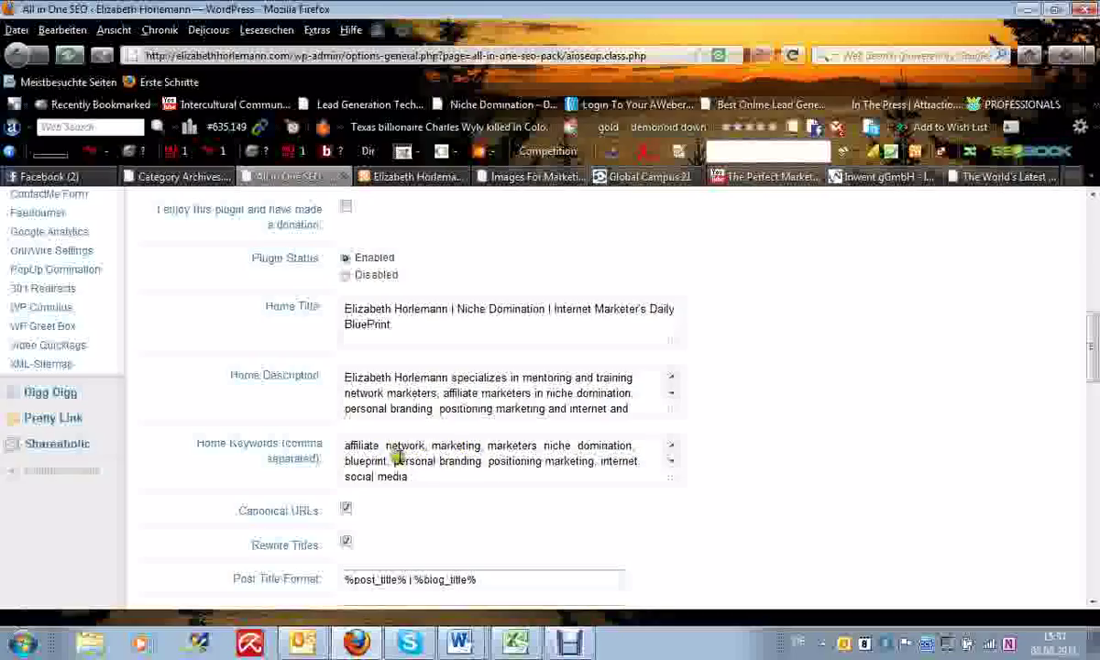
mouse_move(525, 455)
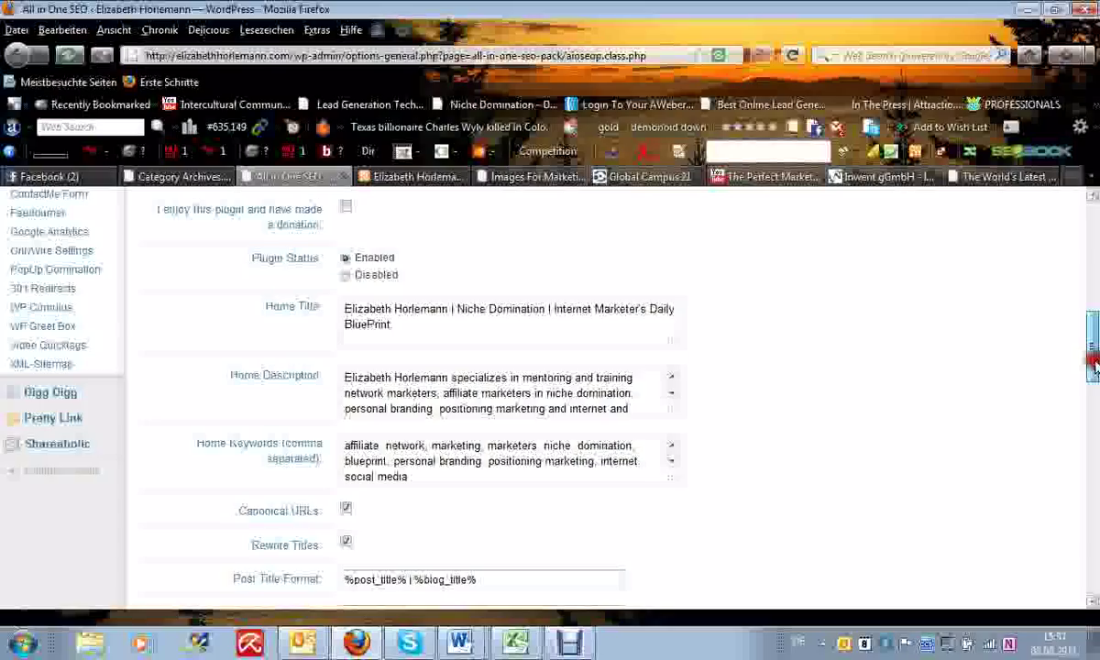
Step: Review the remaining options — custom post types, META keywords, noindex for categories and archives
scroll(down, 3)
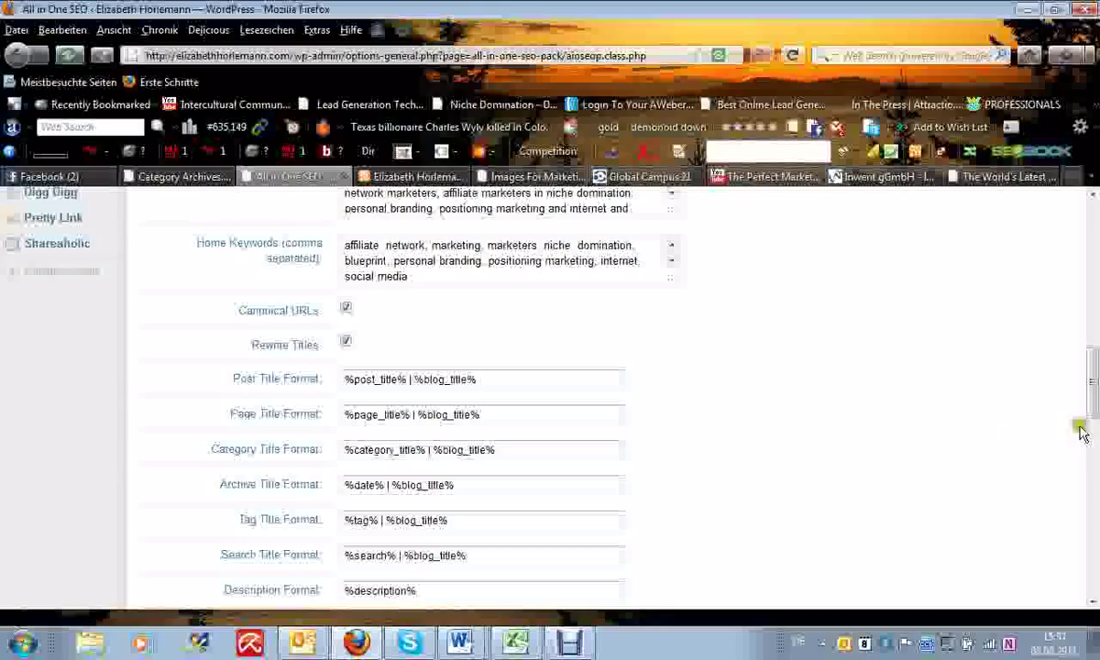
scroll(down, 3)
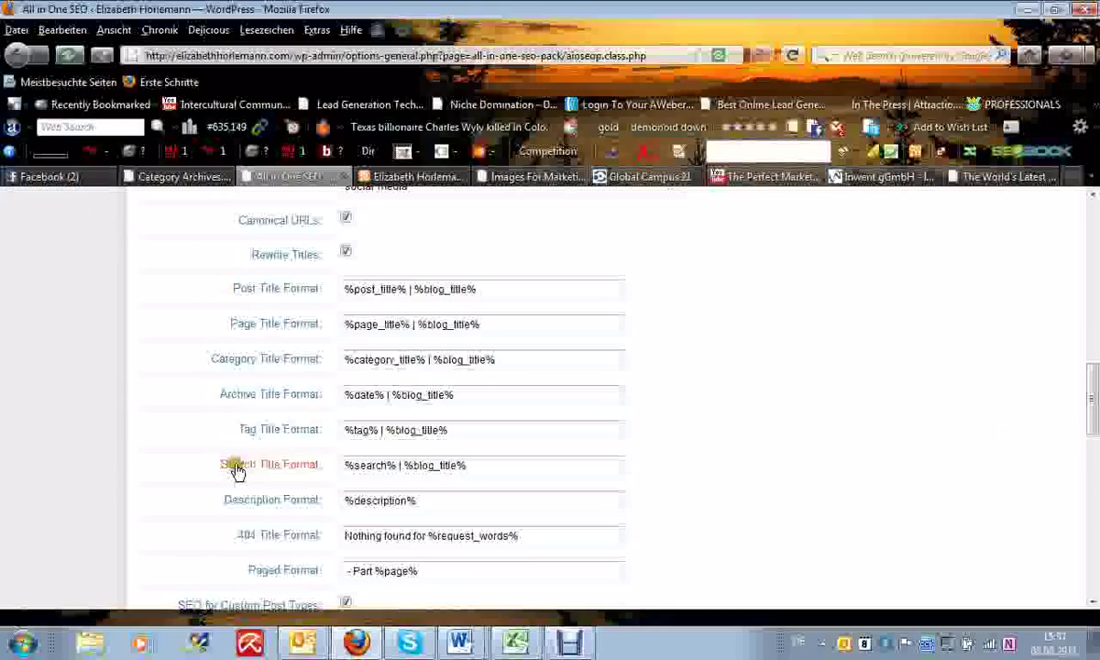
mouse_move(638, 357)
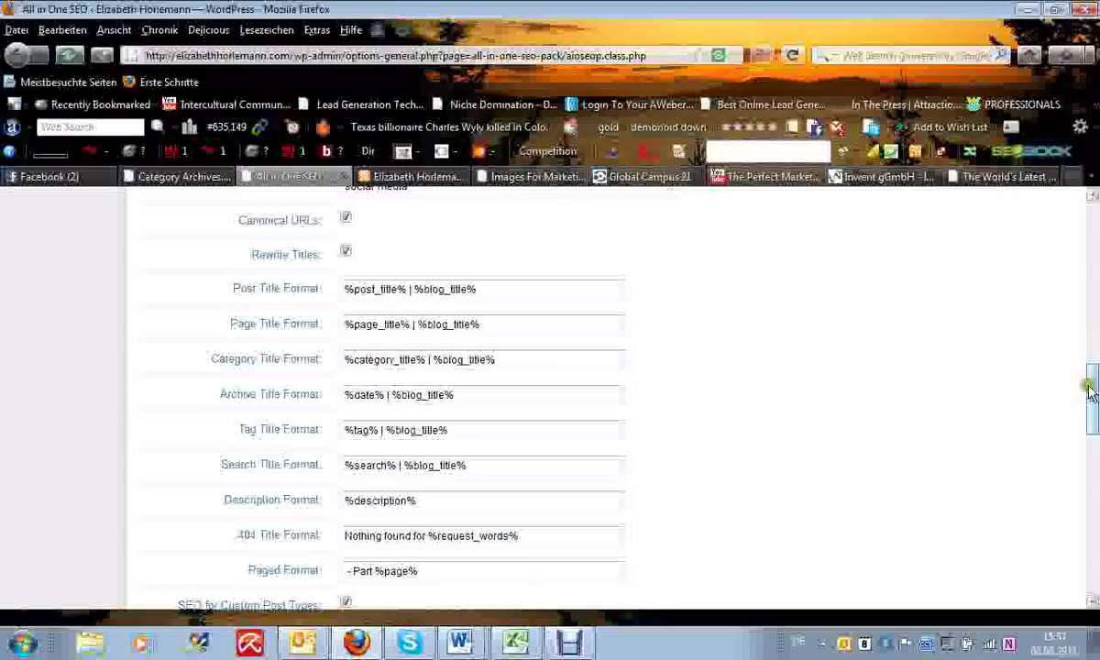
scroll(down, 3)
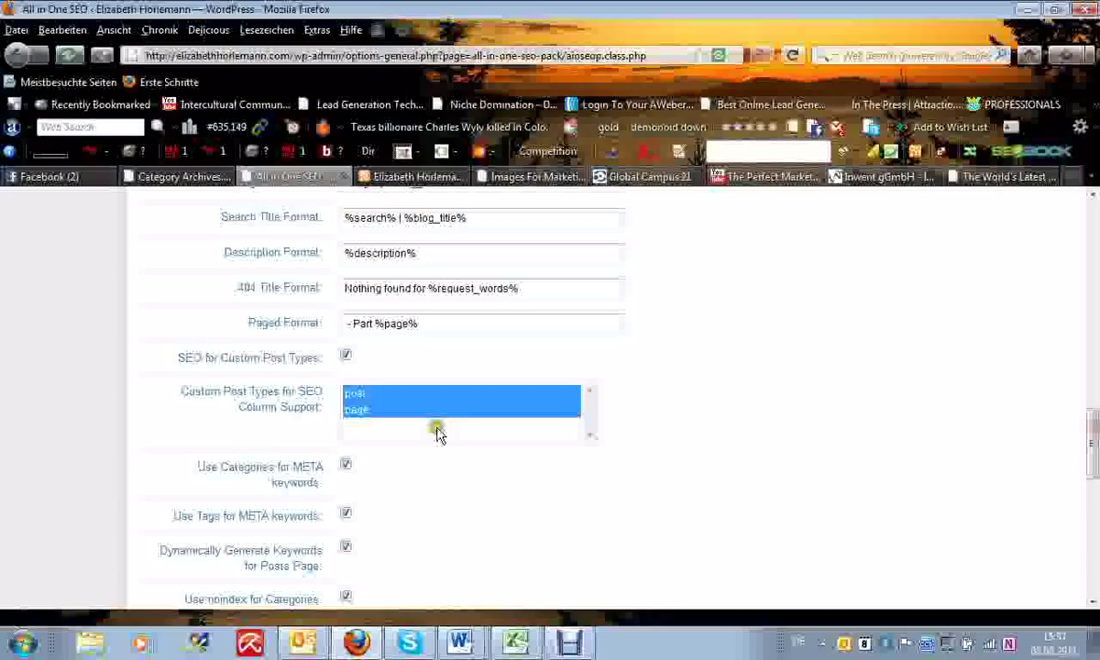
mouse_move(271, 366)
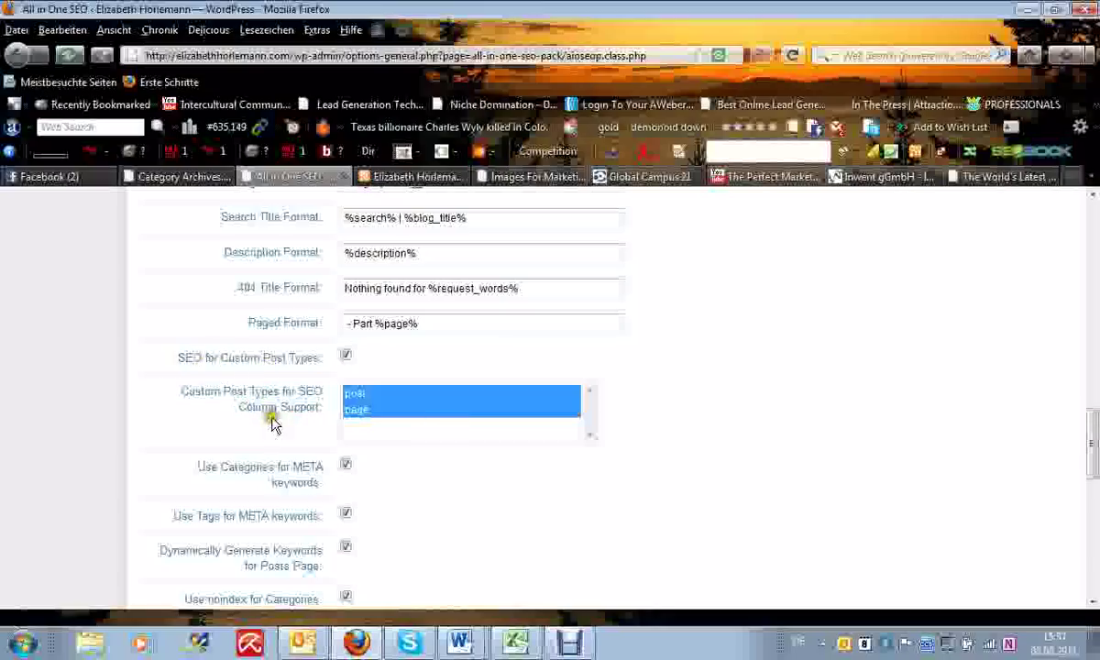
mouse_move(784, 466)
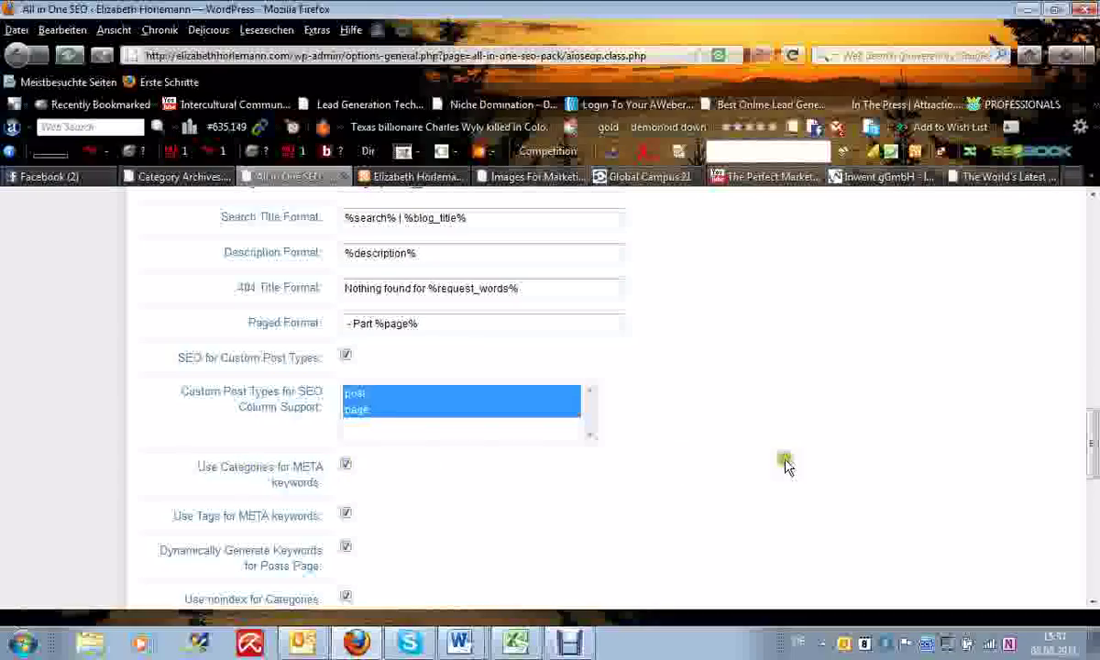
scroll(down, 3)
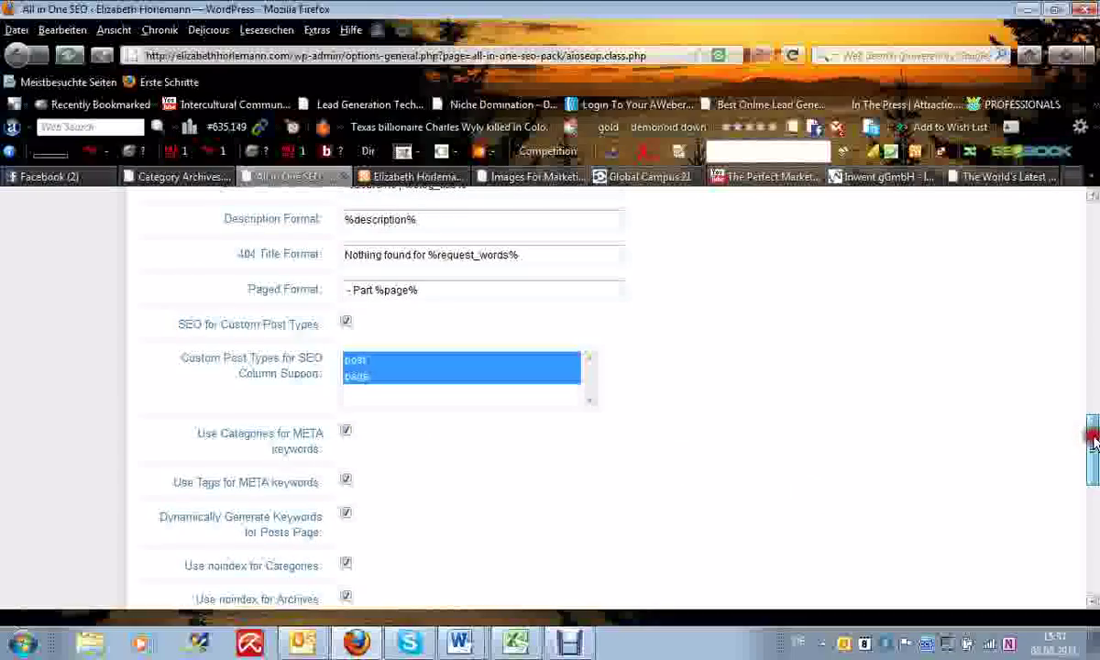
scroll(down, 3)
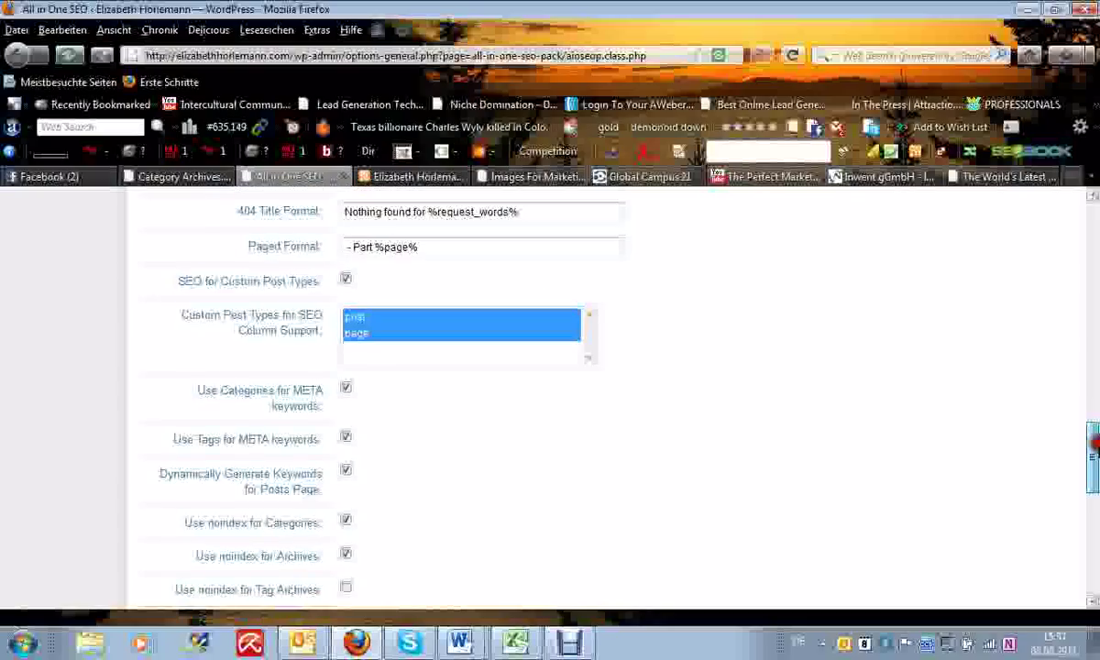
scroll(down, 3)
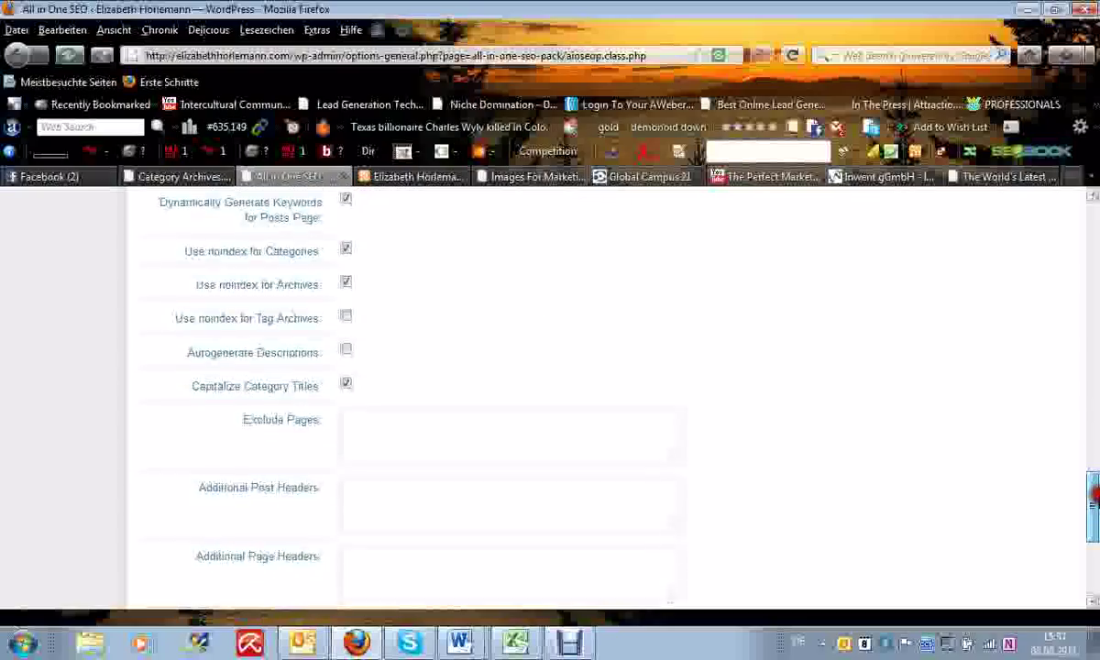
scroll(down, 3)
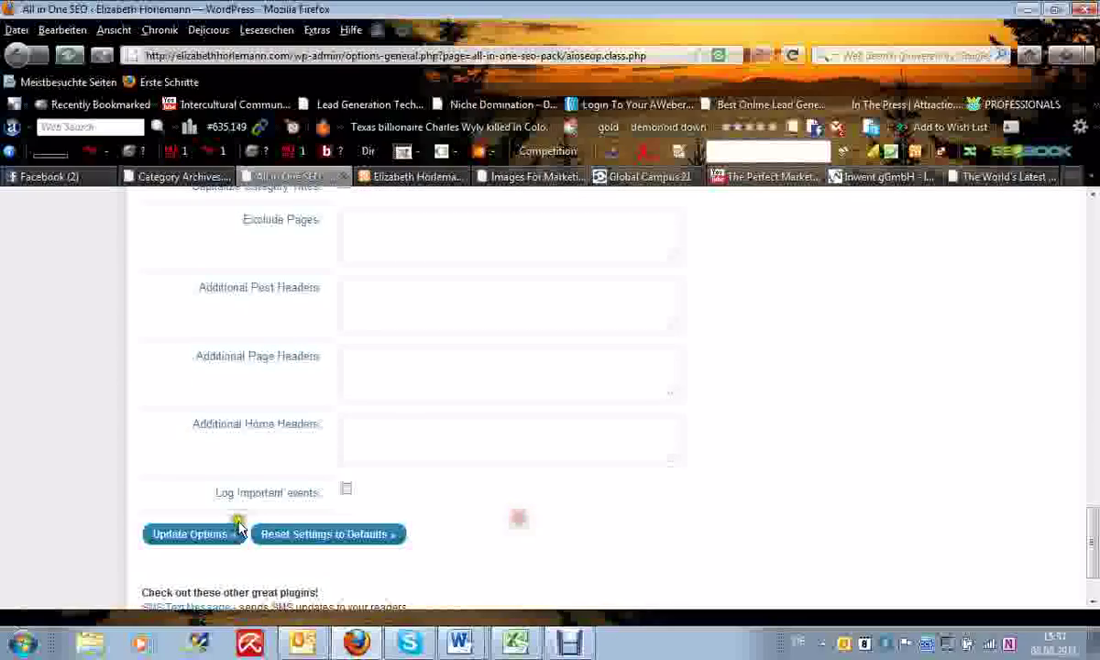
mouse_move(1046, 481)
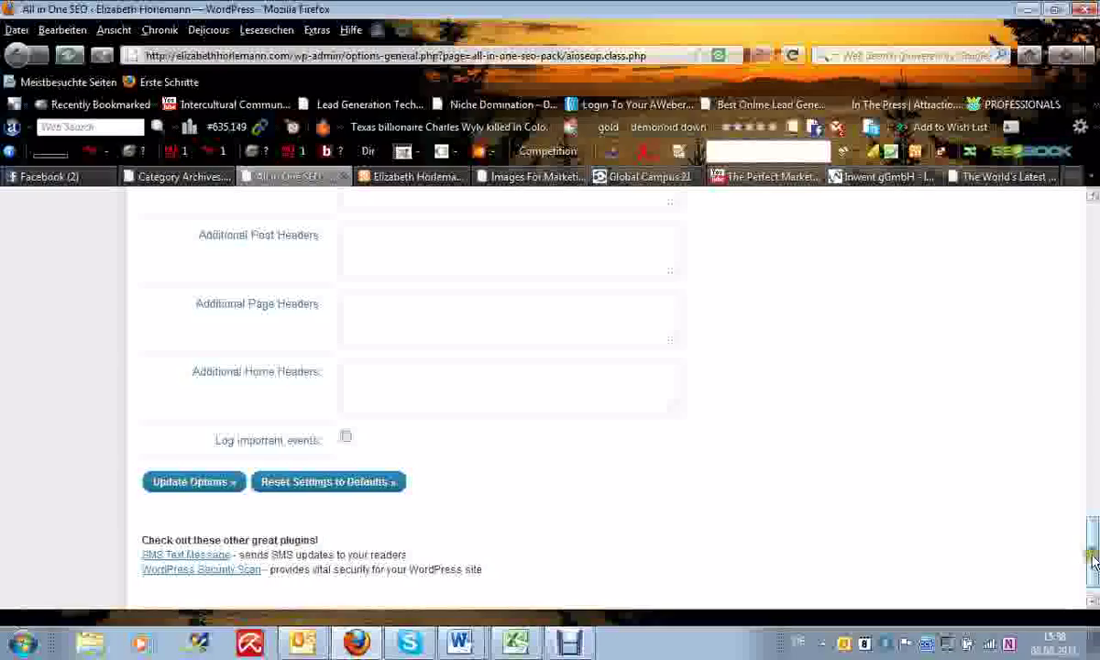
scroll(up, 3)
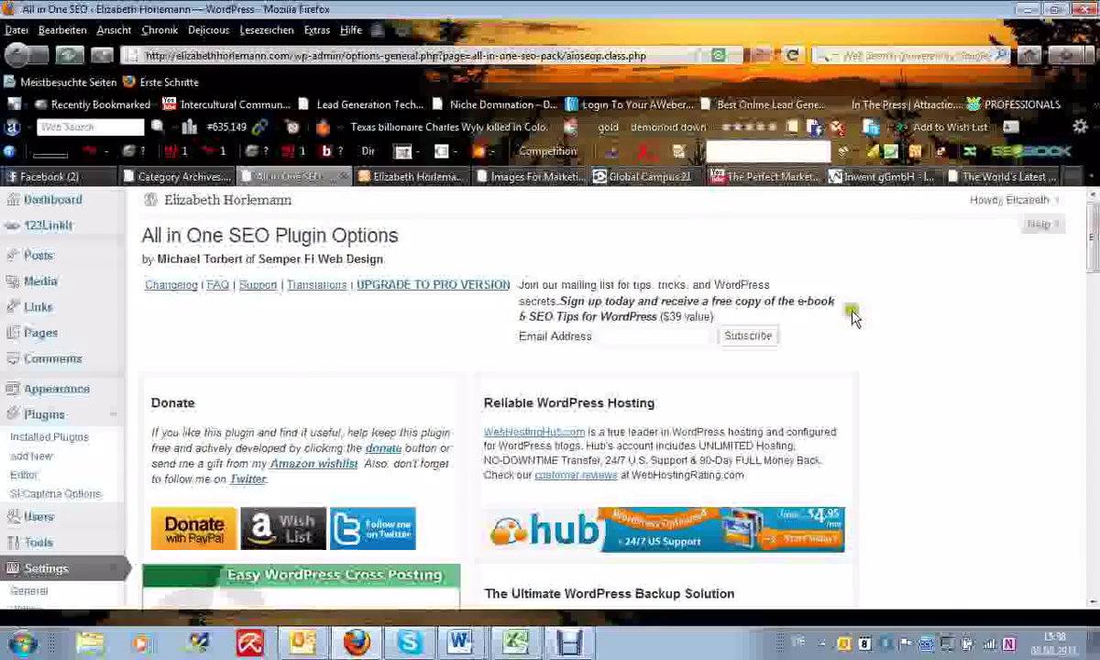
mouse_move(110, 261)
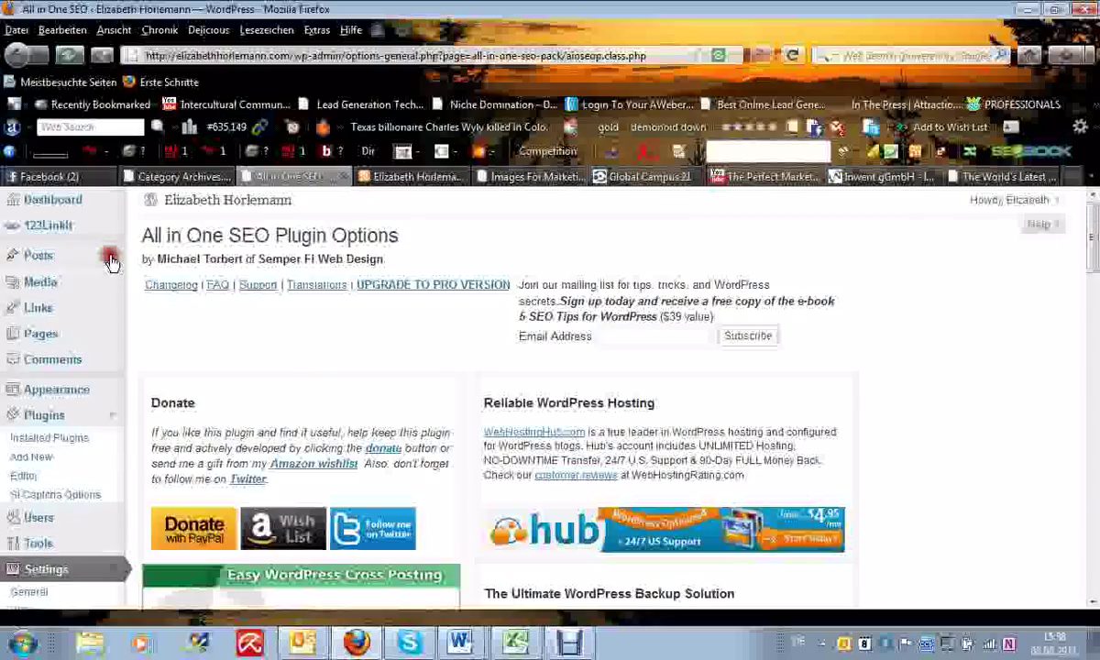
Step: From All Posts, open the draft 'Lead Generation: 4 Top Lead Generation Ideas' for editing
click(39, 255)
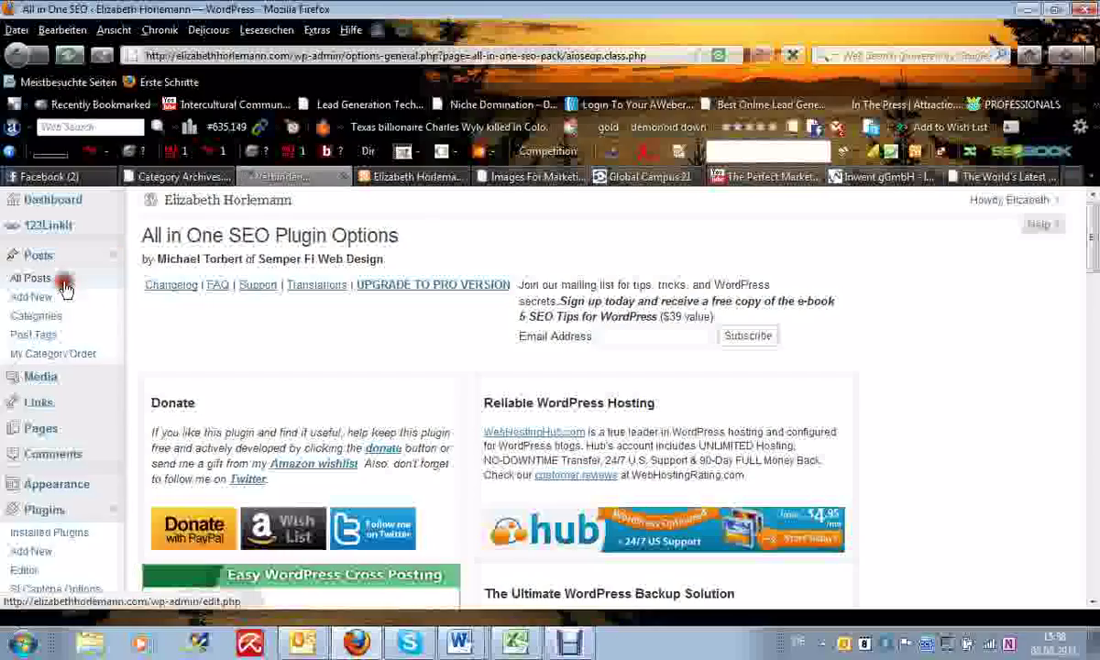
click(30, 279)
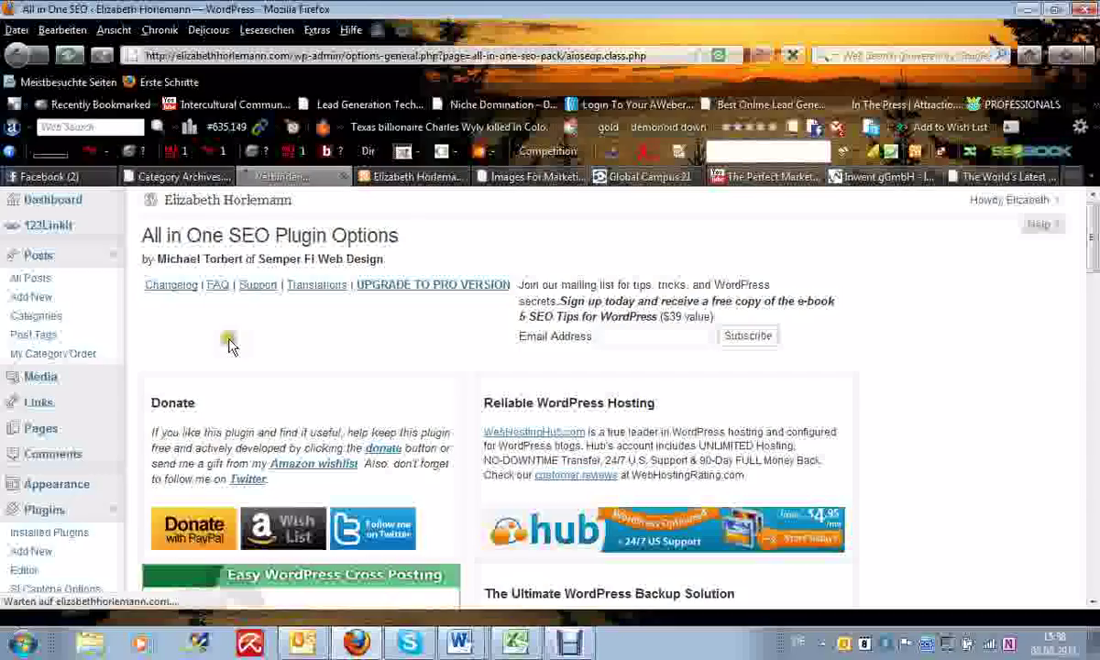
mouse_move(236, 347)
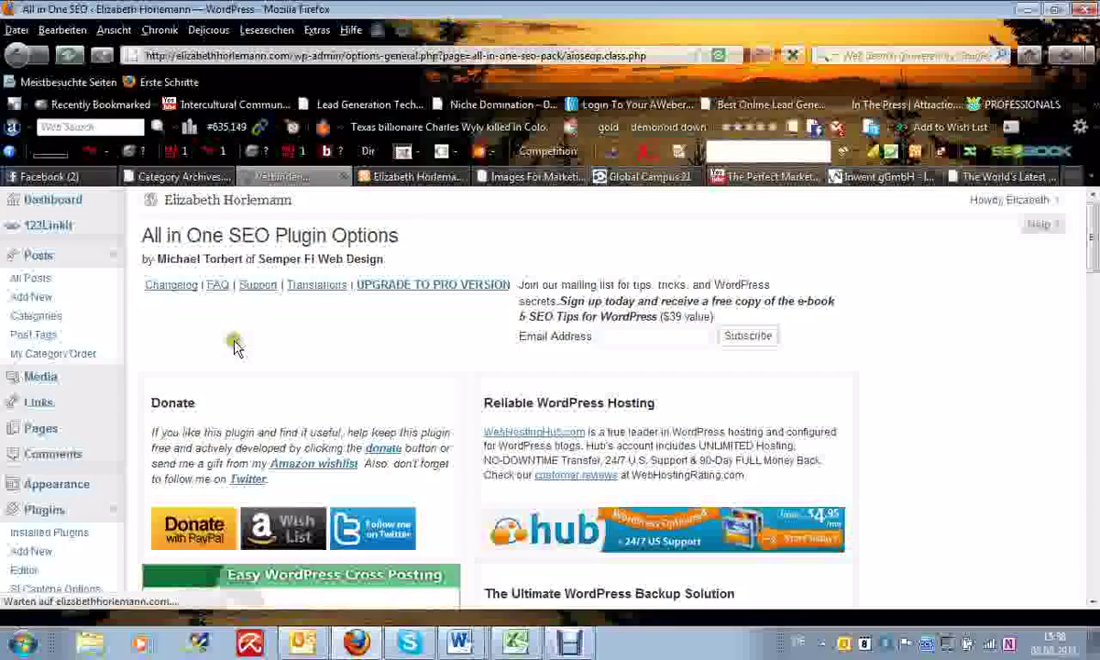
click(39, 255)
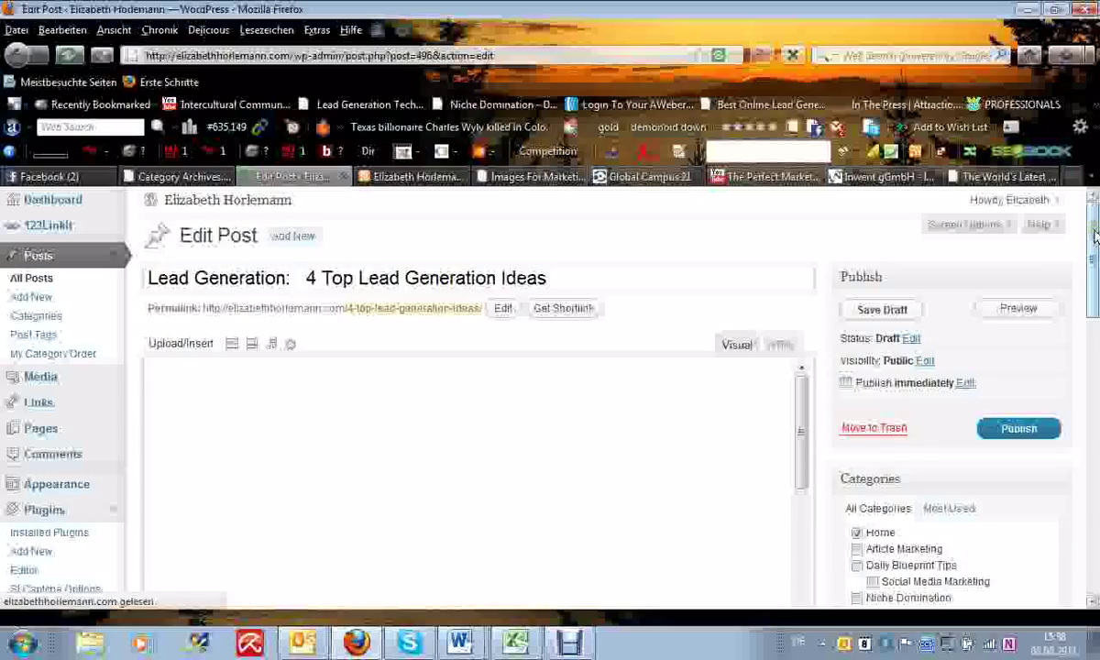
Step: Fill the post's All in One SEO Pack title, 401-character description and keywords below the editor
scroll(down, 3)
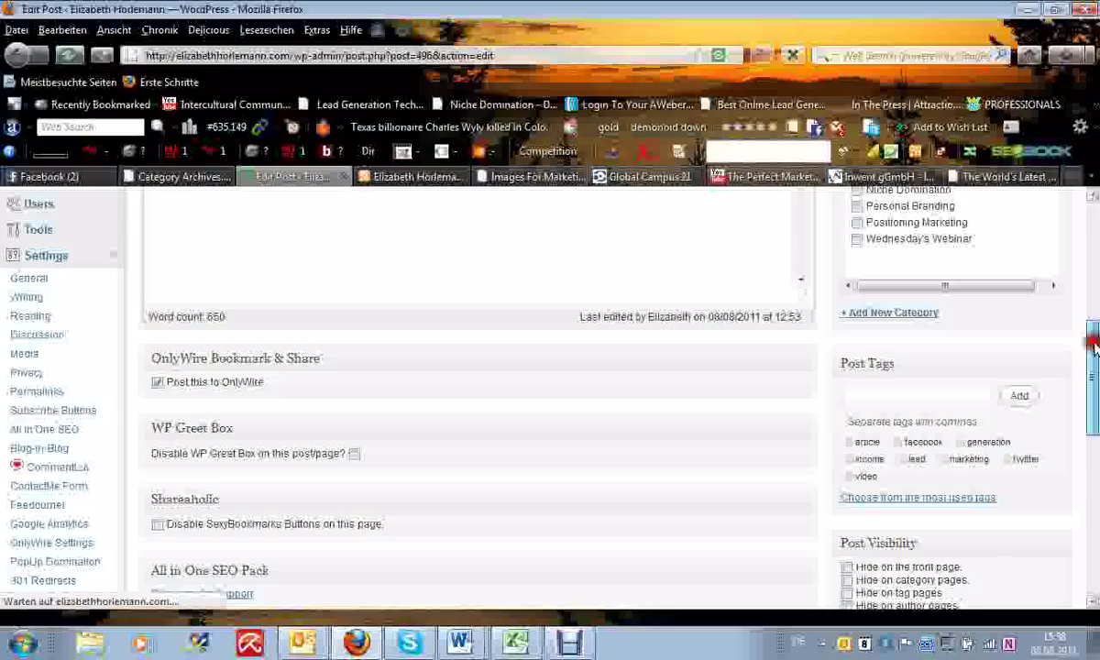
scroll(down, 3)
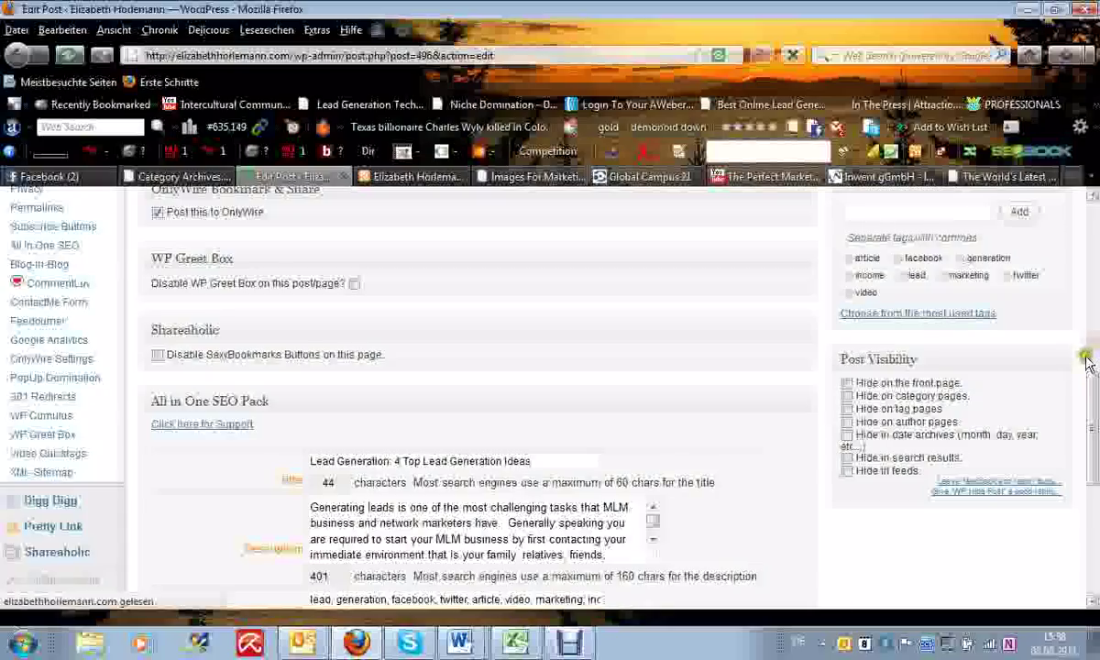
scroll(down, 3)
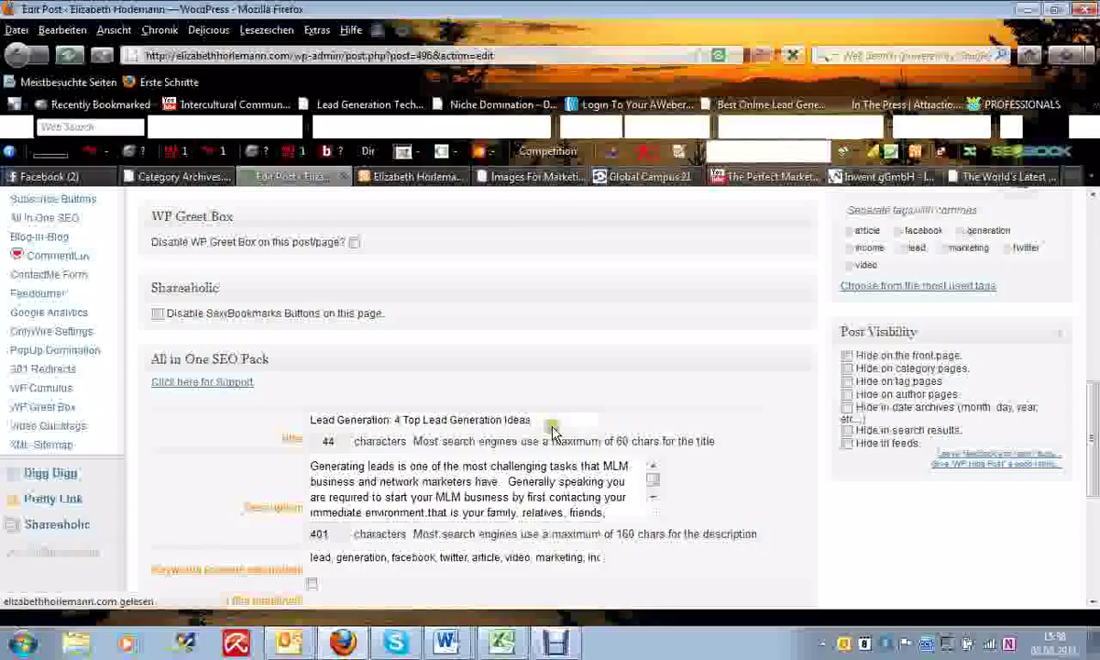
scroll(down, 3)
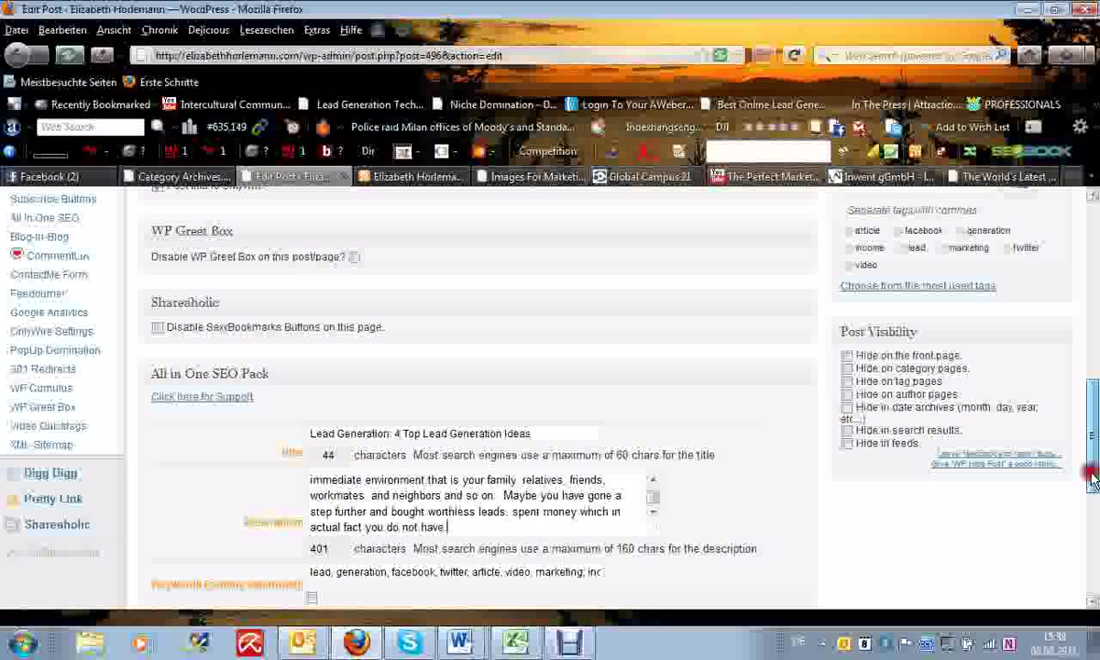
scroll(down, 3)
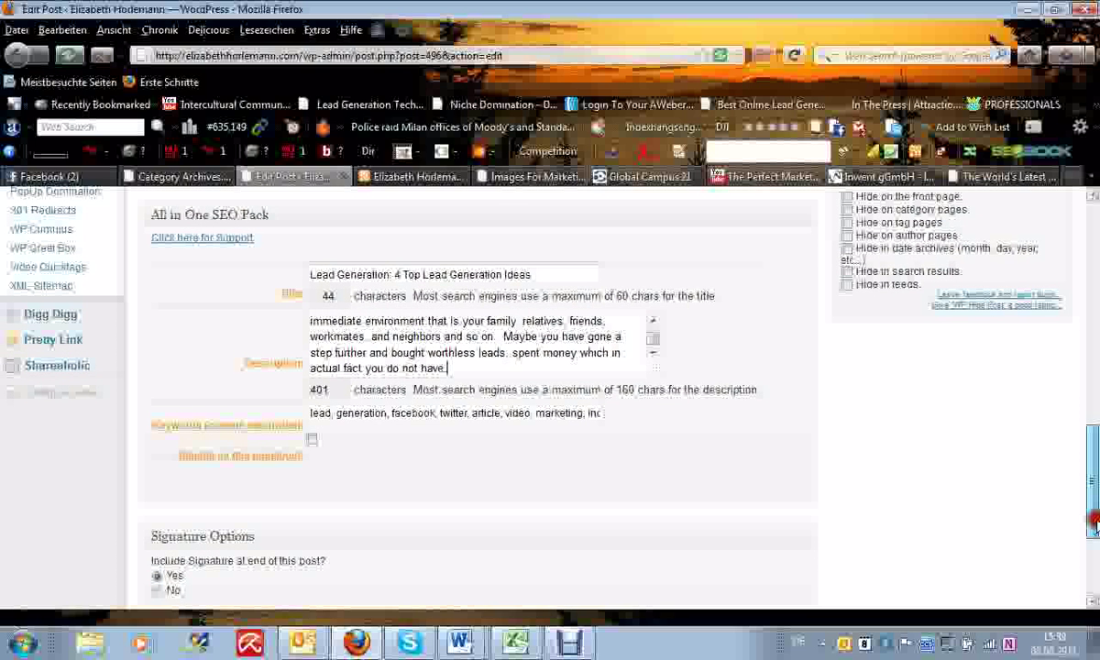
scroll(down, 3)
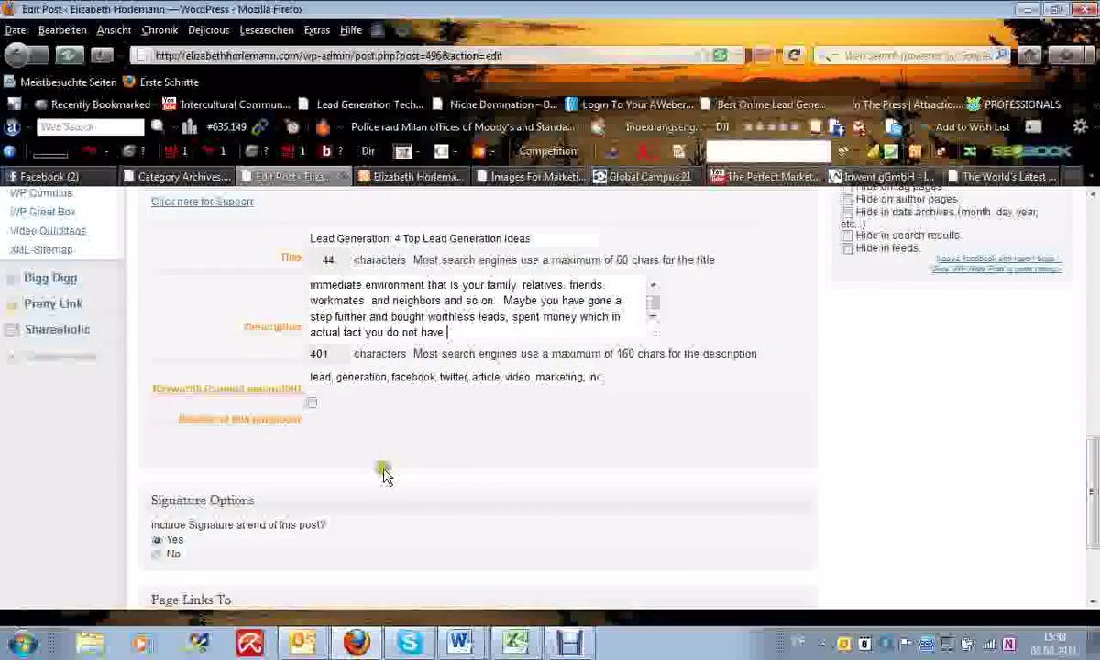
mouse_move(394, 379)
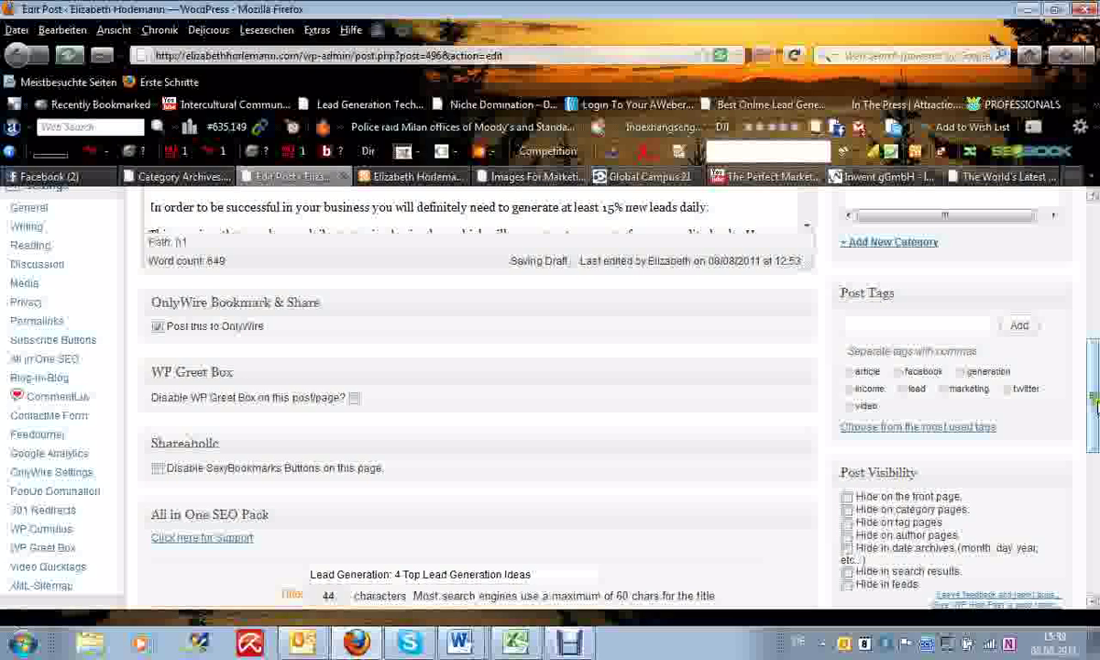
Step: View the Posts list with the Lead Generation draft's SEO title, keywords and description columns
scroll(down, 3)
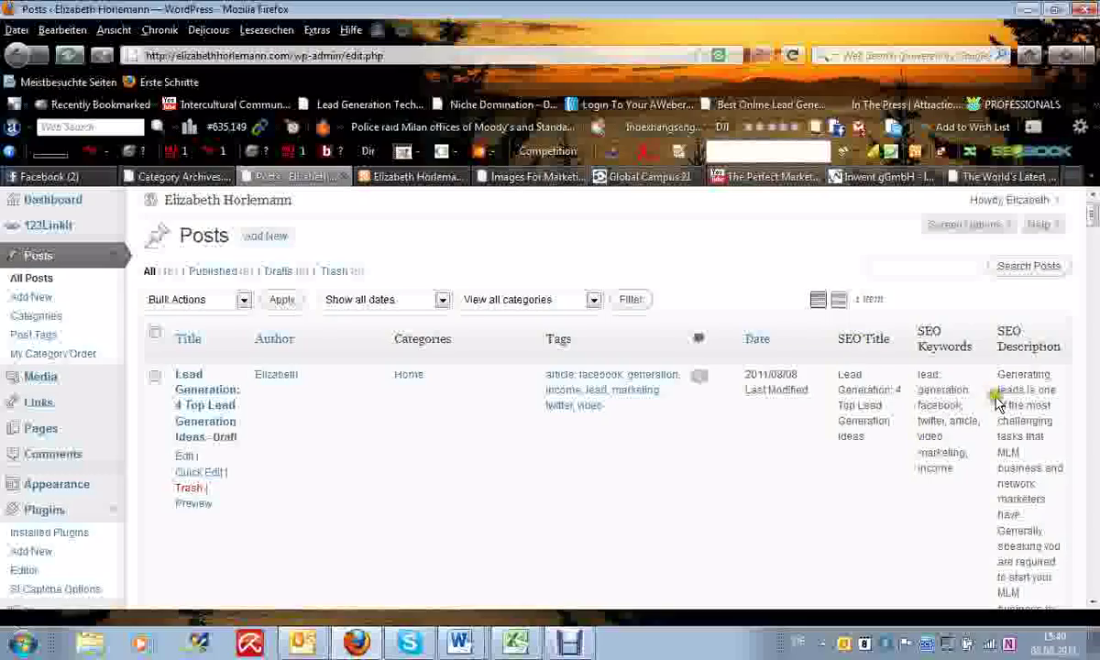
scroll(down, 3)
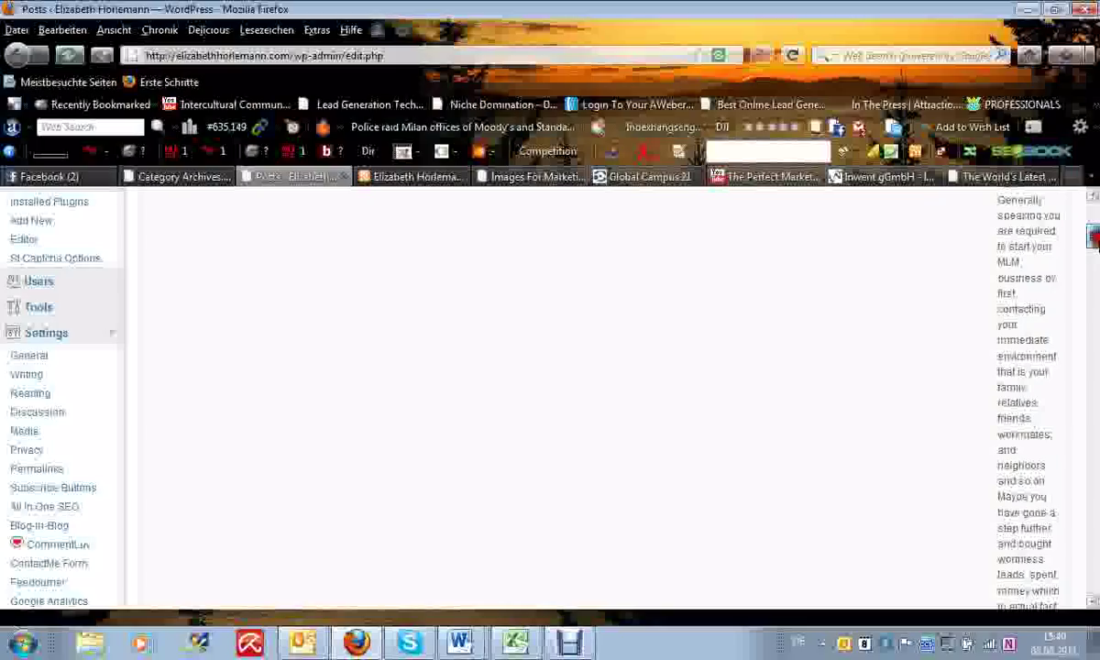
scroll(down, 3)
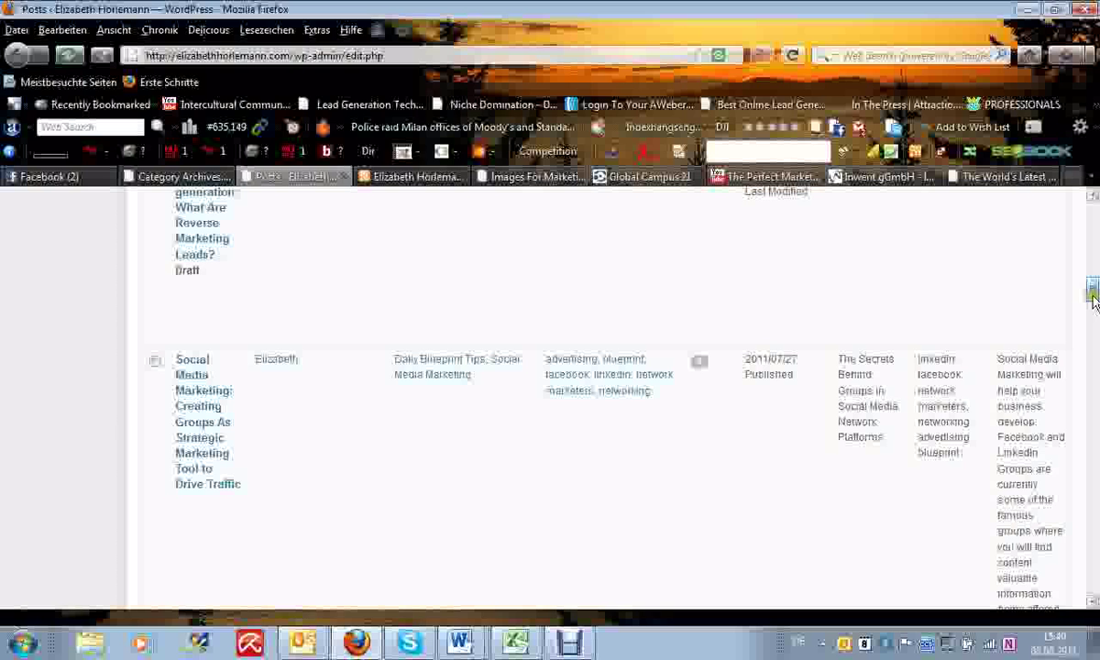
scroll(down, 3)
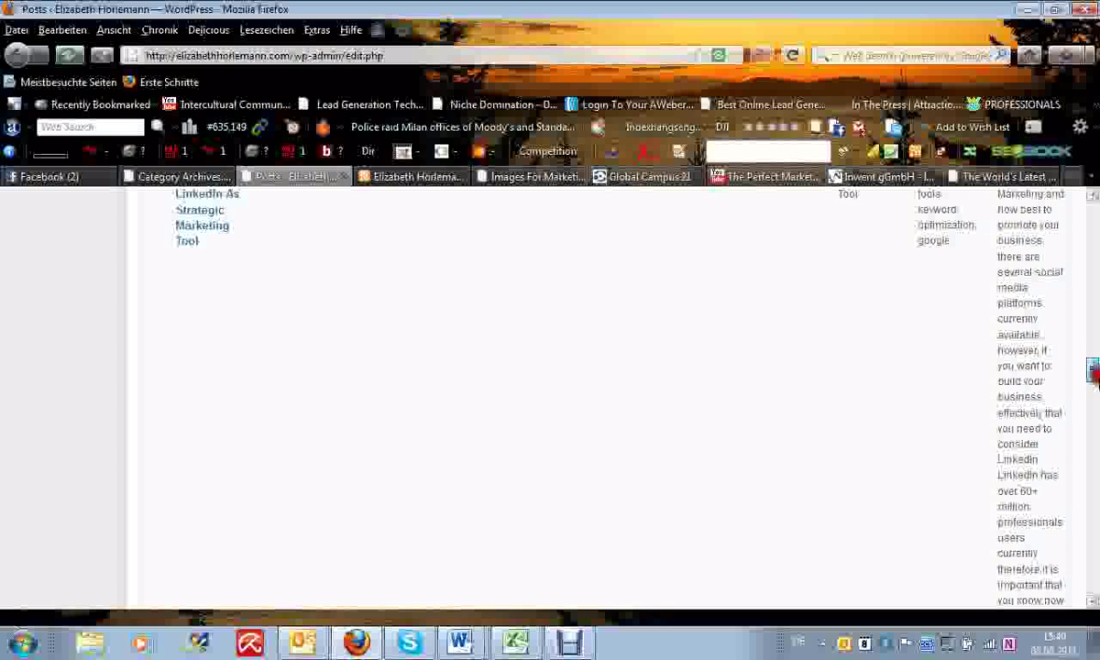
scroll(down, 3)
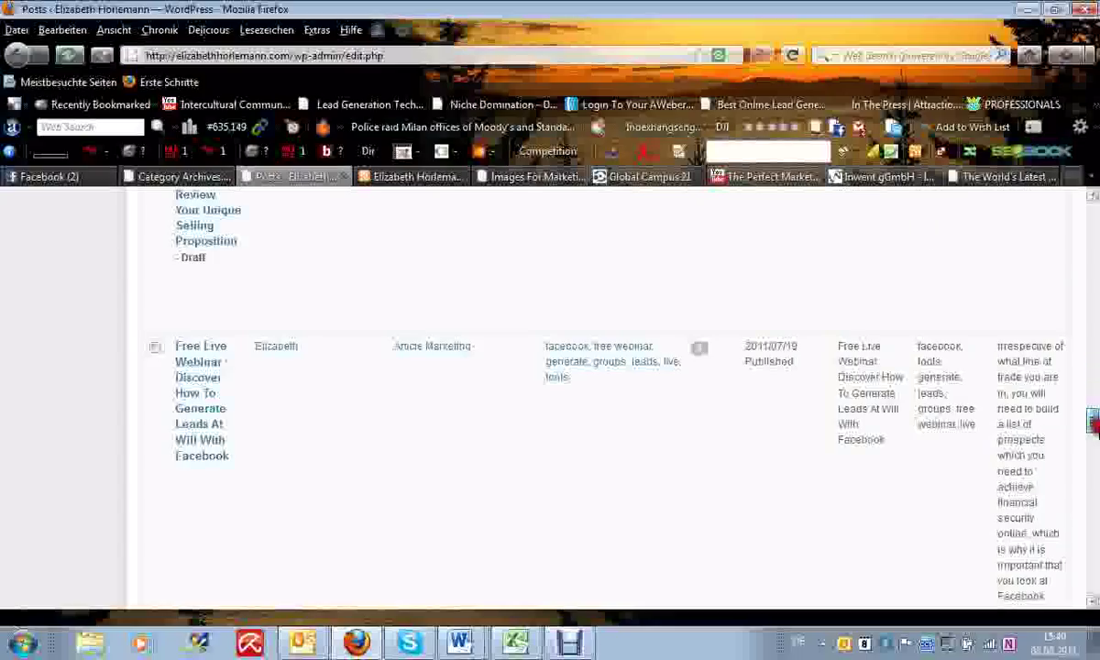
scroll(down, 3)
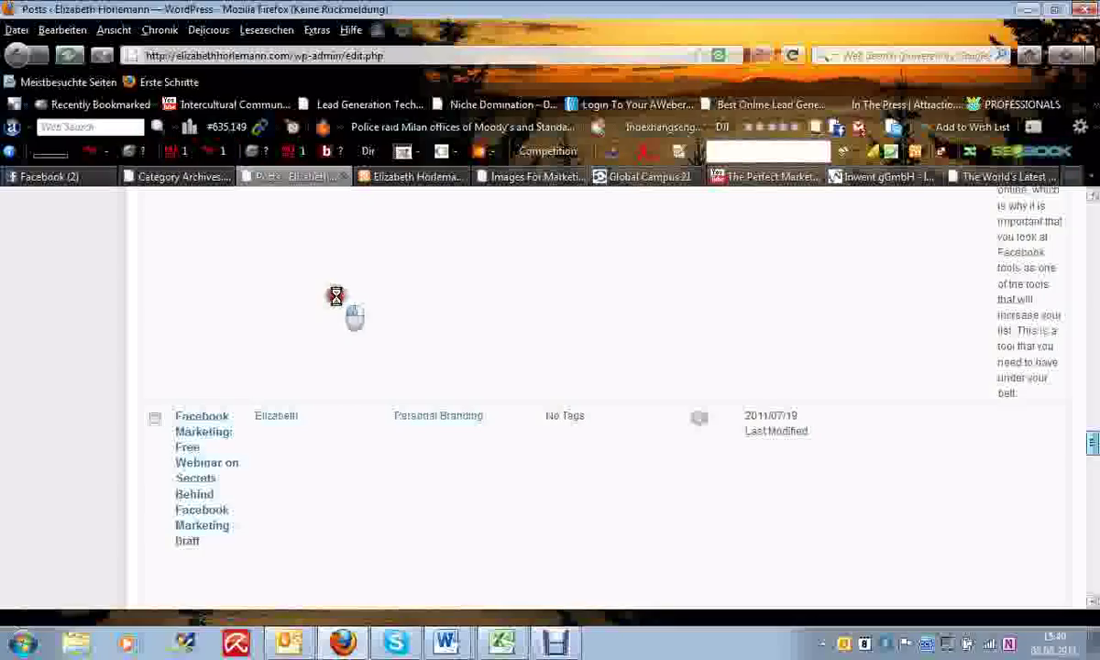
mouse_move(554, 554)
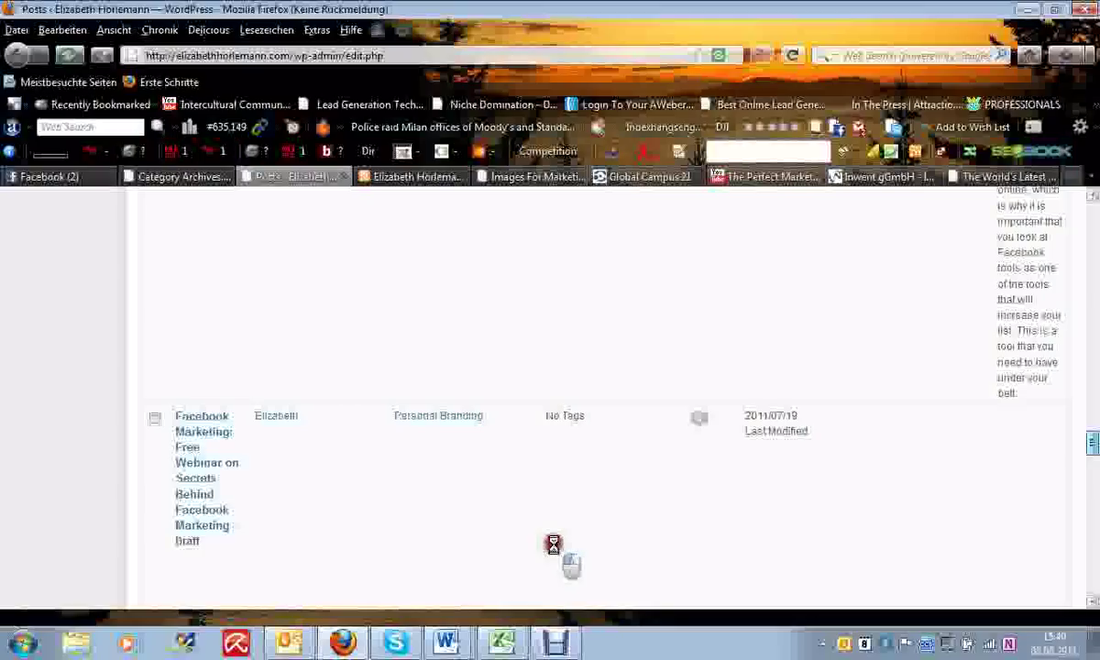
mouse_move(612, 577)
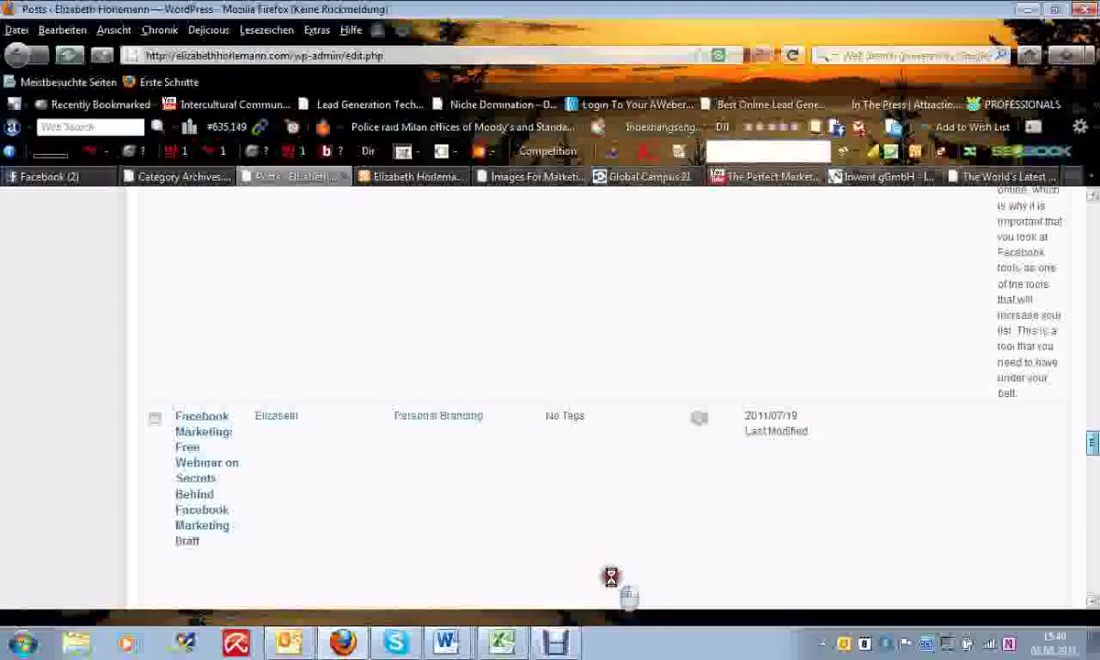